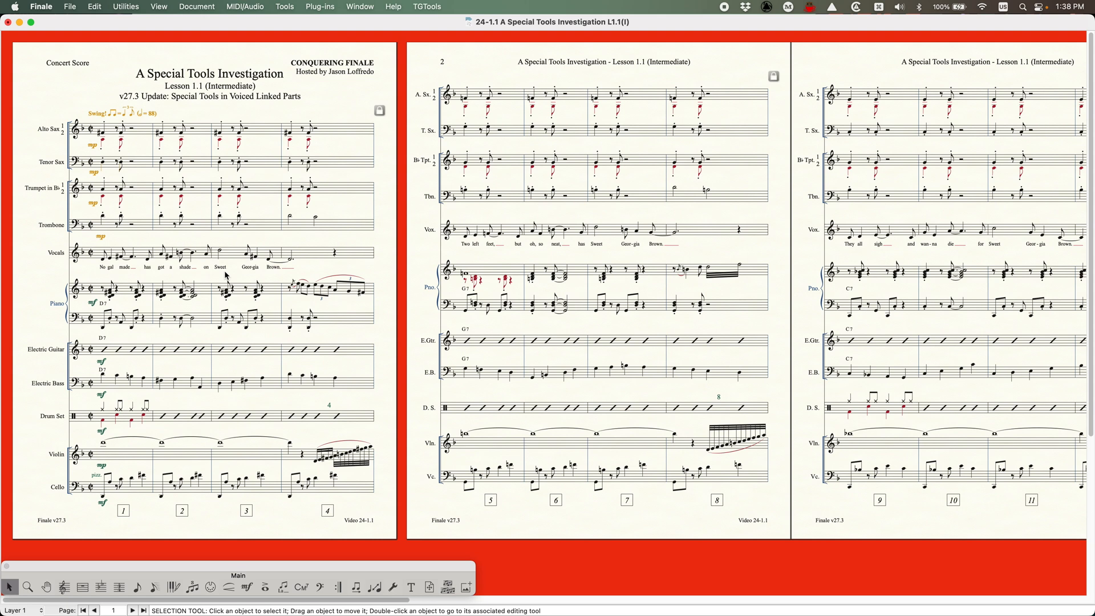
mouse_move(401, 455)
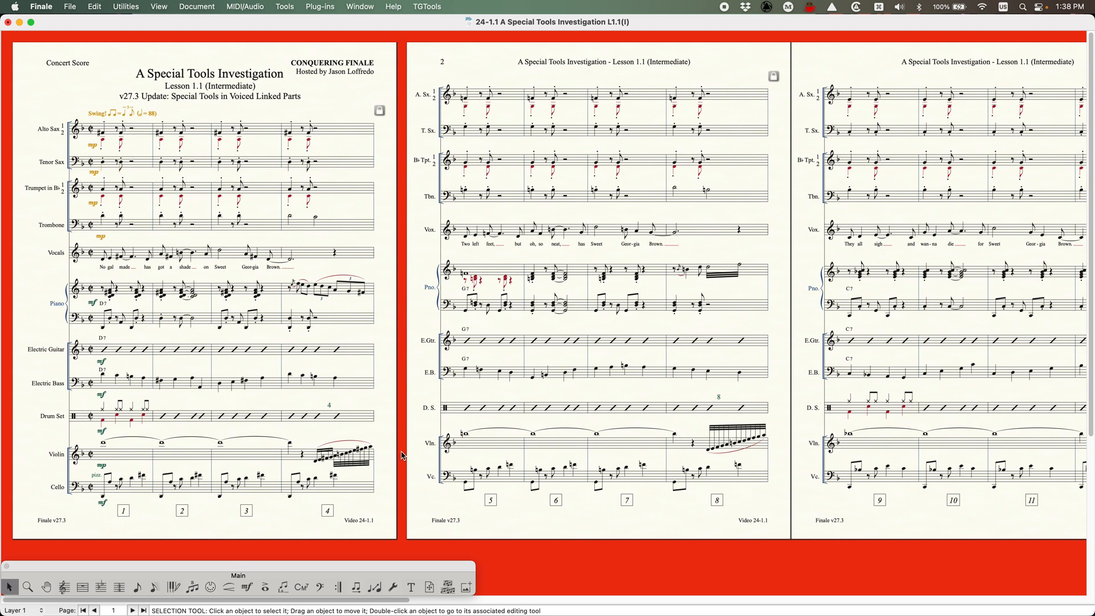
mouse_move(403, 524)
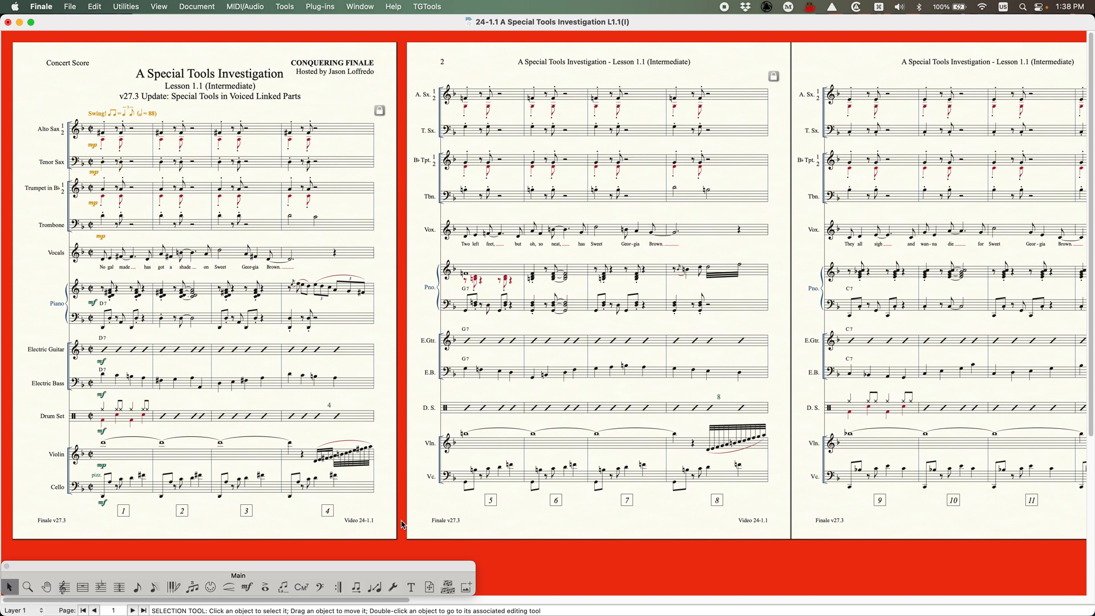
mouse_move(402, 568)
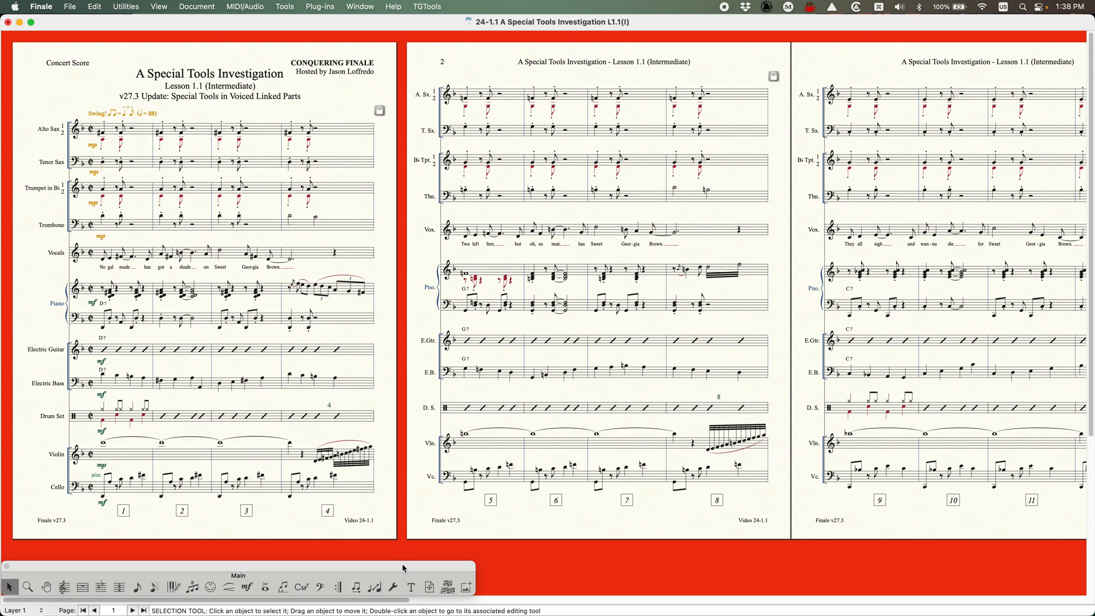
- Bring up the Special Tools palette from the Main palette
click(392, 585)
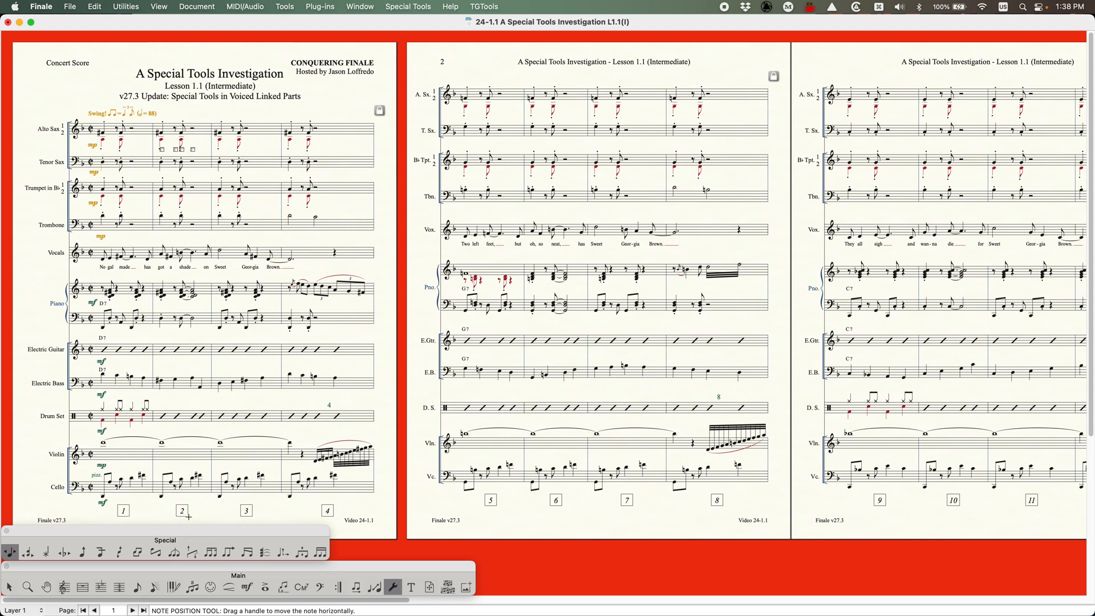
mouse_move(187, 534)
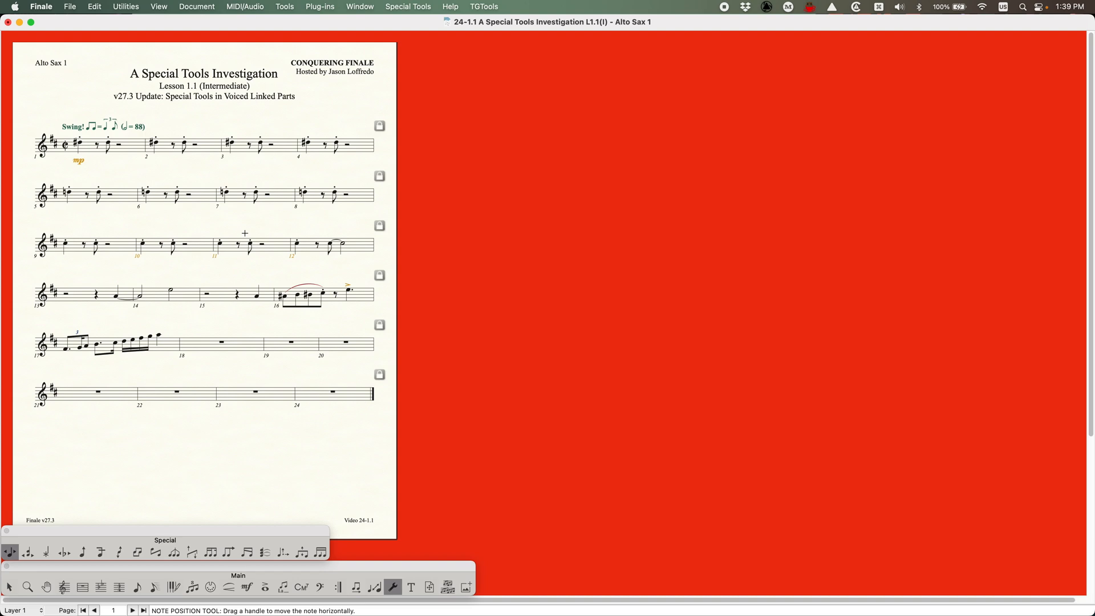
mouse_move(140, 498)
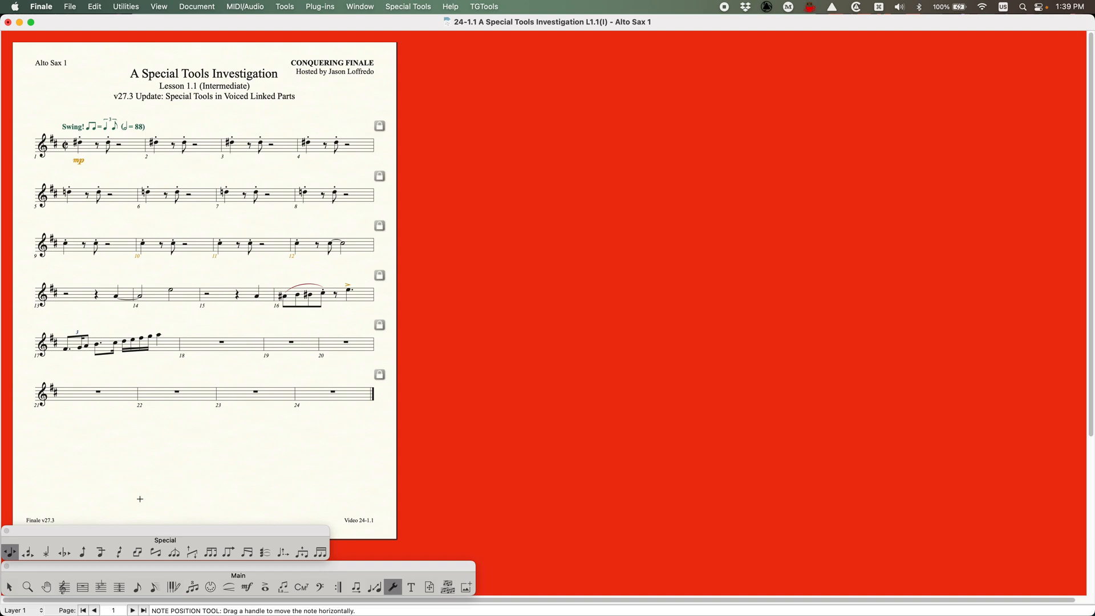
mouse_move(204, 536)
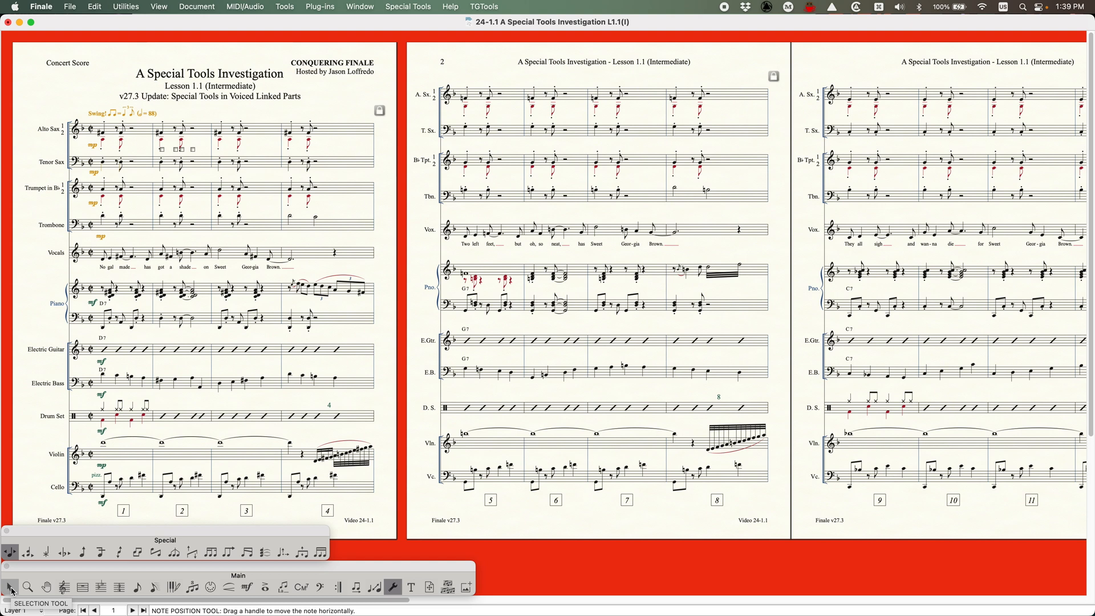
mouse_move(211, 5)
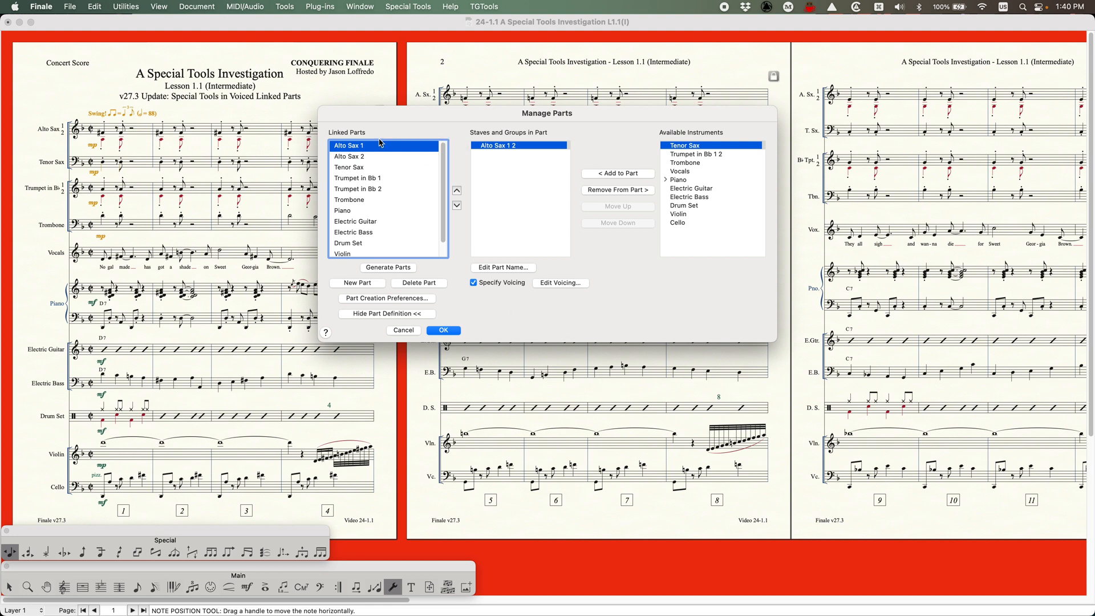
click(356, 145)
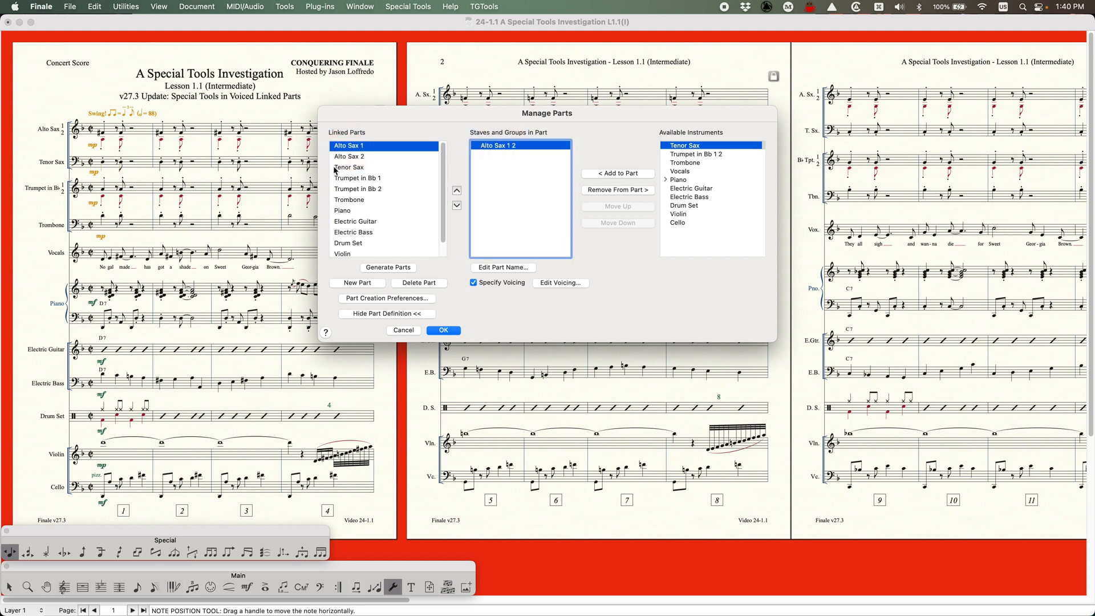
click(348, 156)
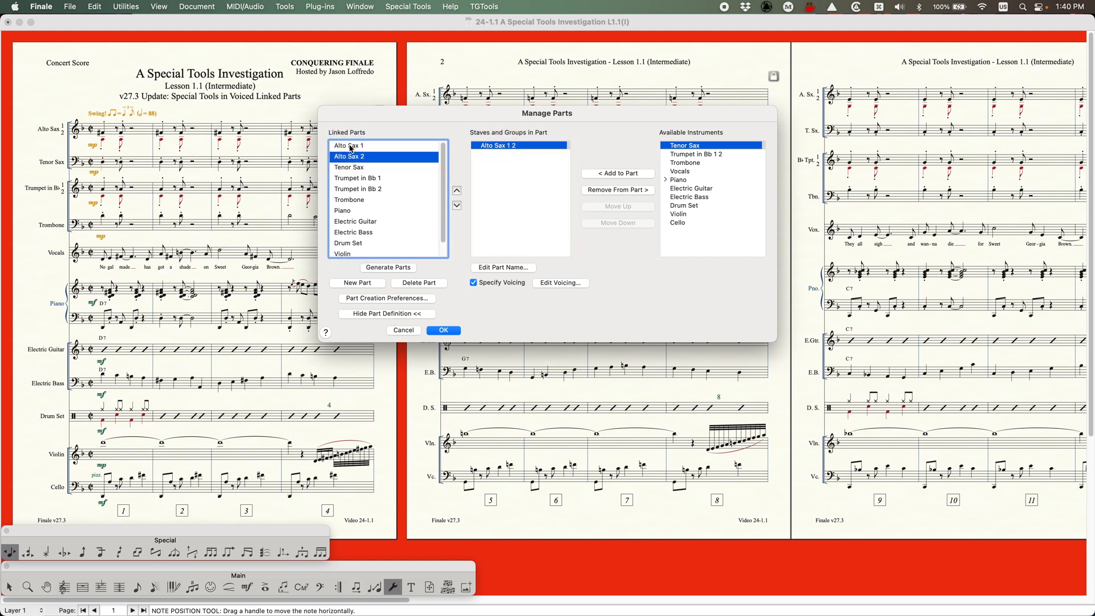
click(559, 283)
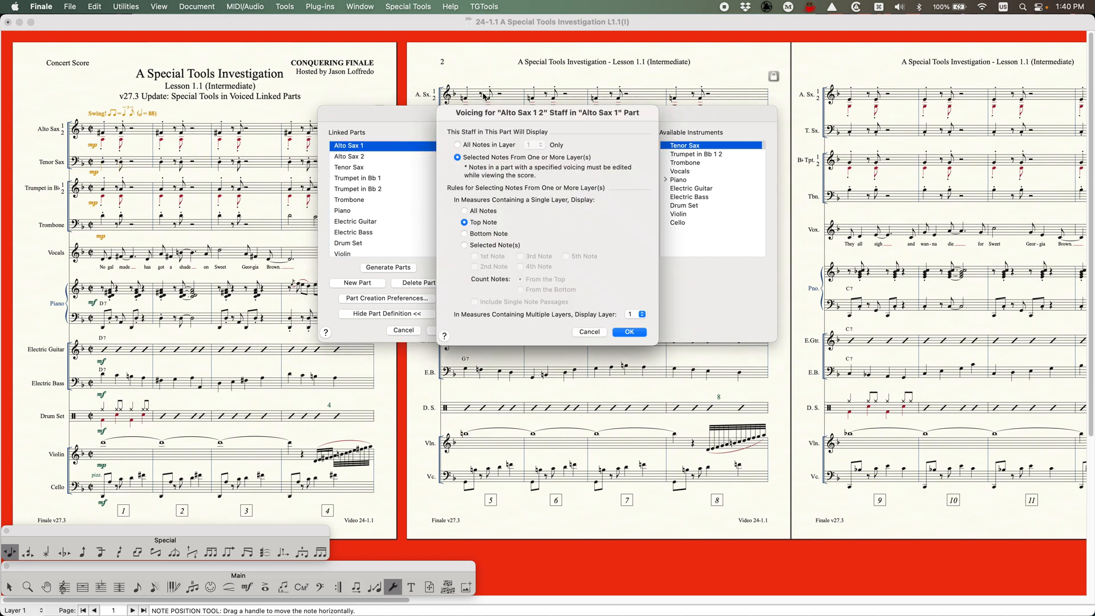
click(627, 331)
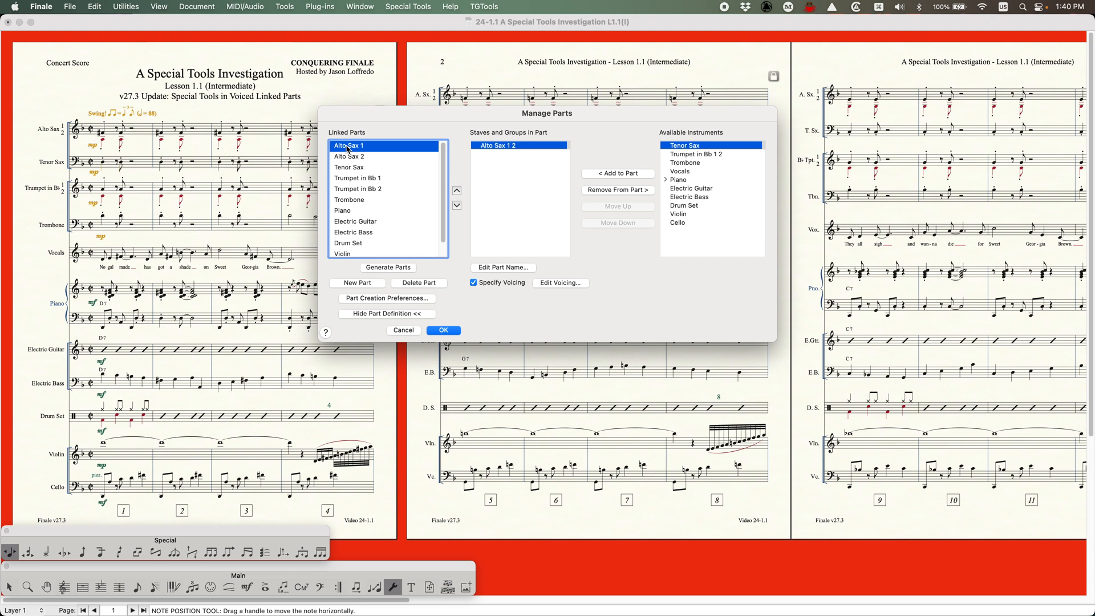
mouse_move(462, 305)
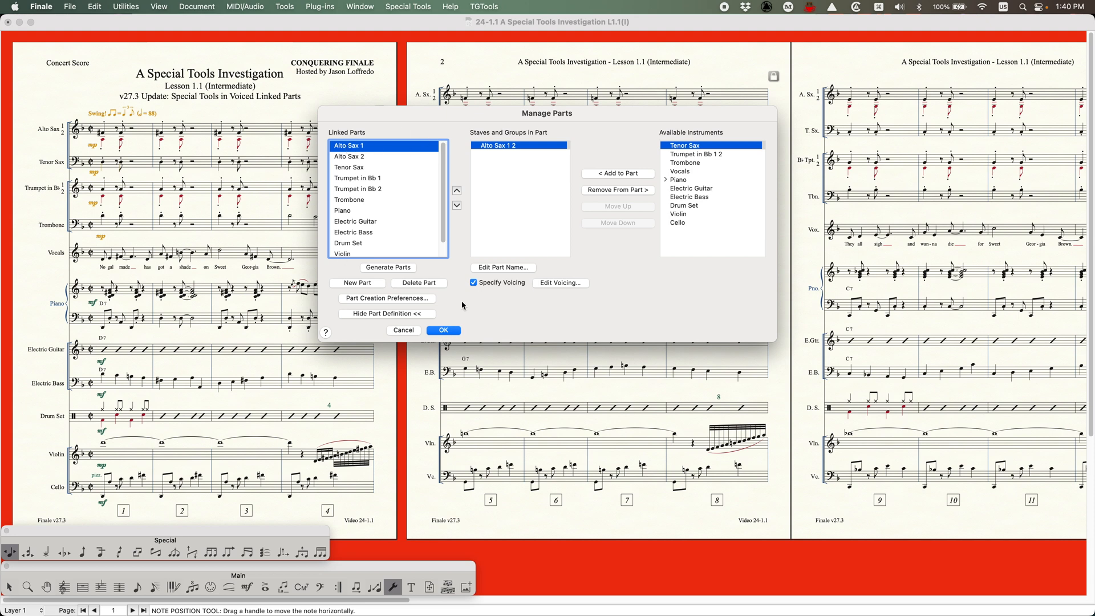
click(349, 167)
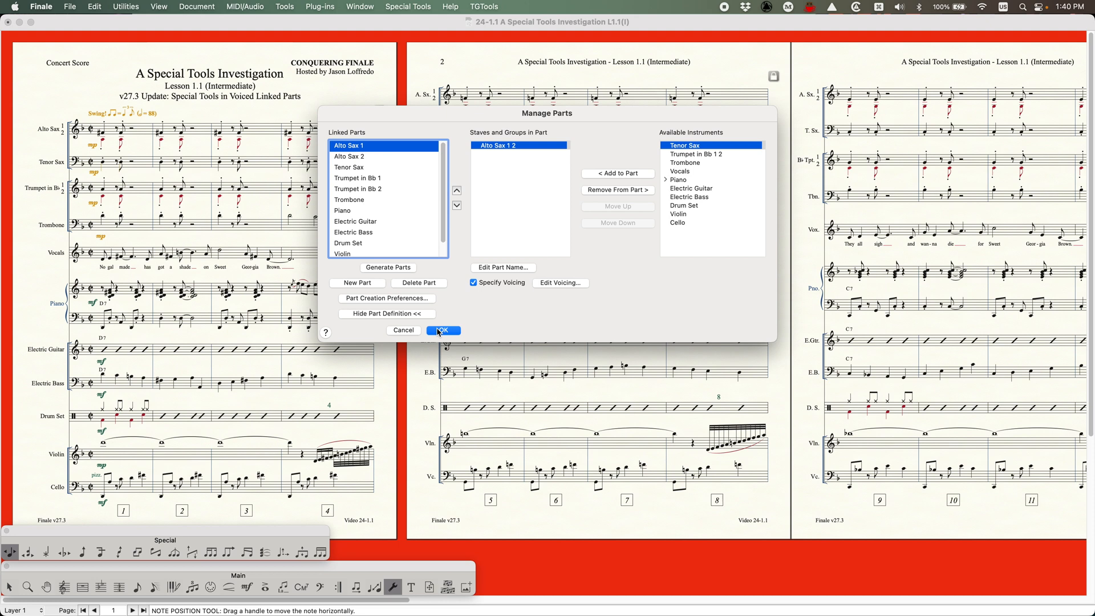
click(441, 330)
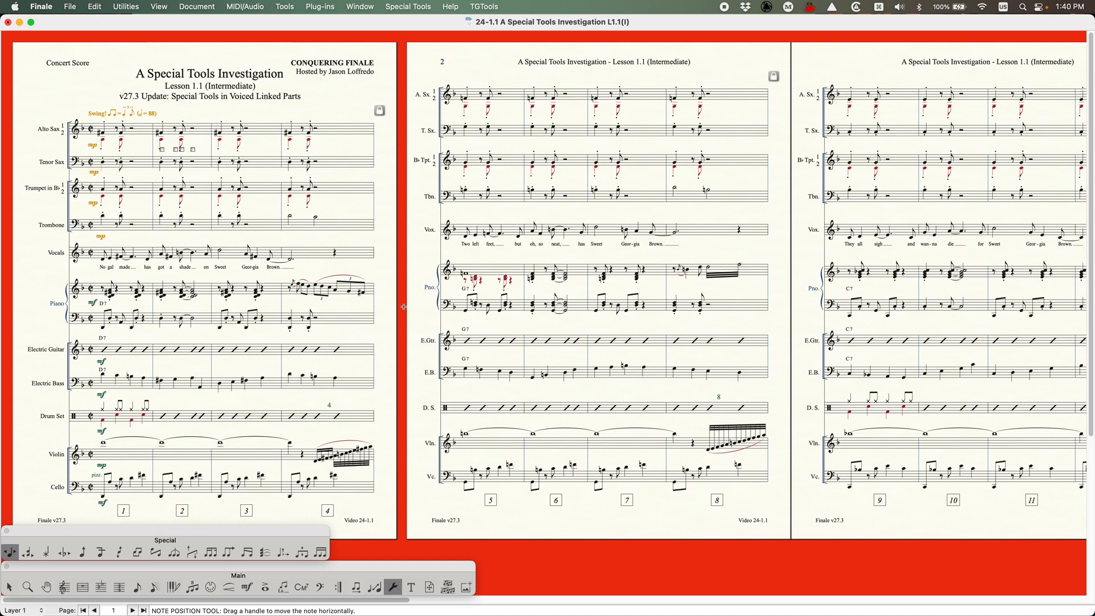
mouse_move(413, 346)
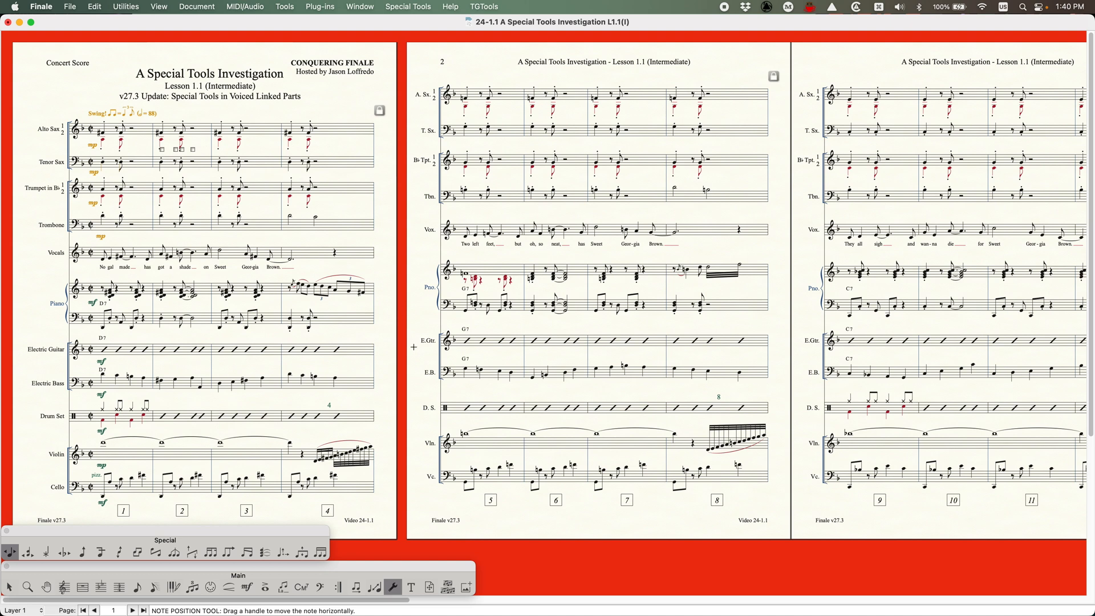
click(319, 6)
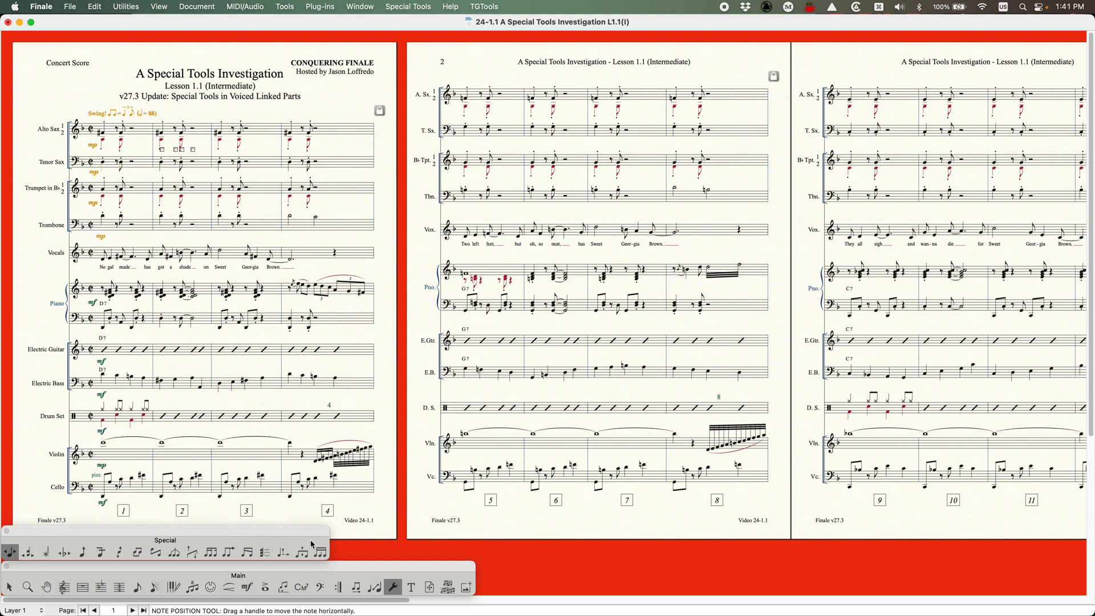
mouse_move(260, 536)
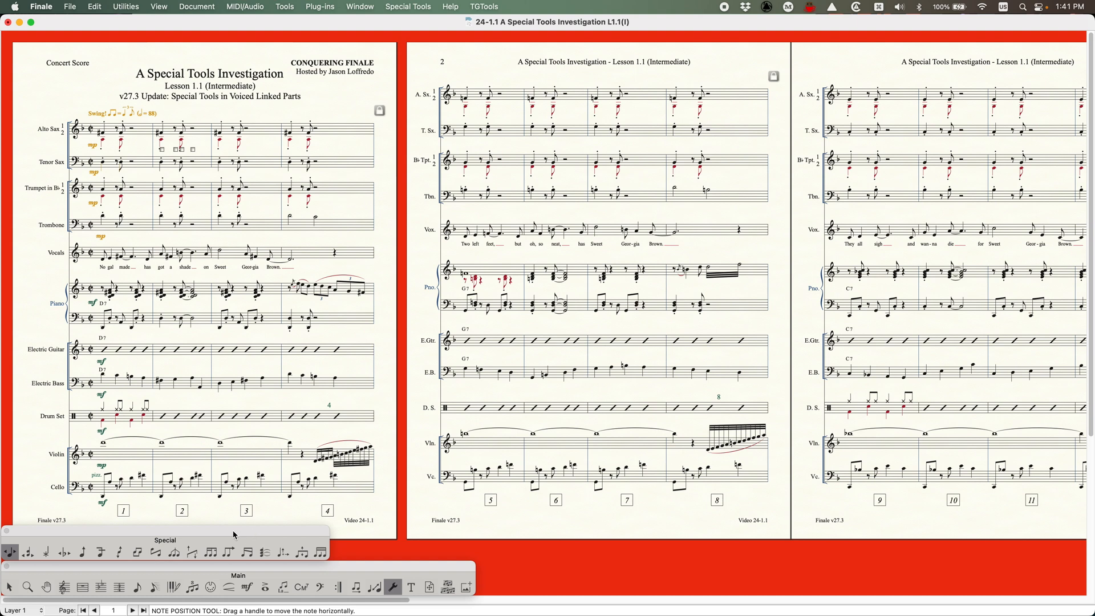
mouse_move(161, 532)
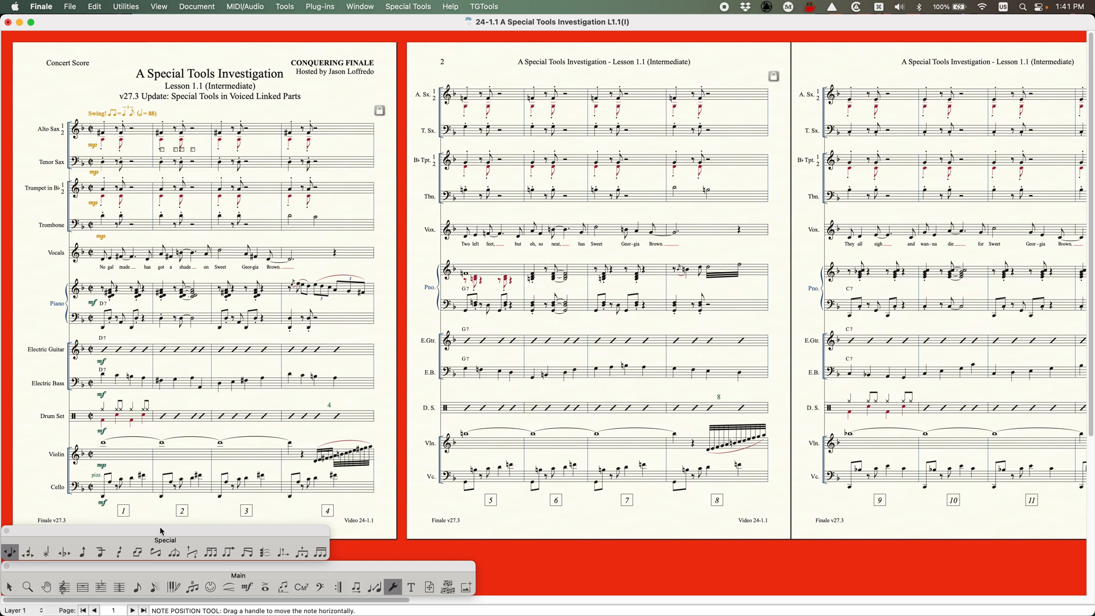
mouse_move(175, 533)
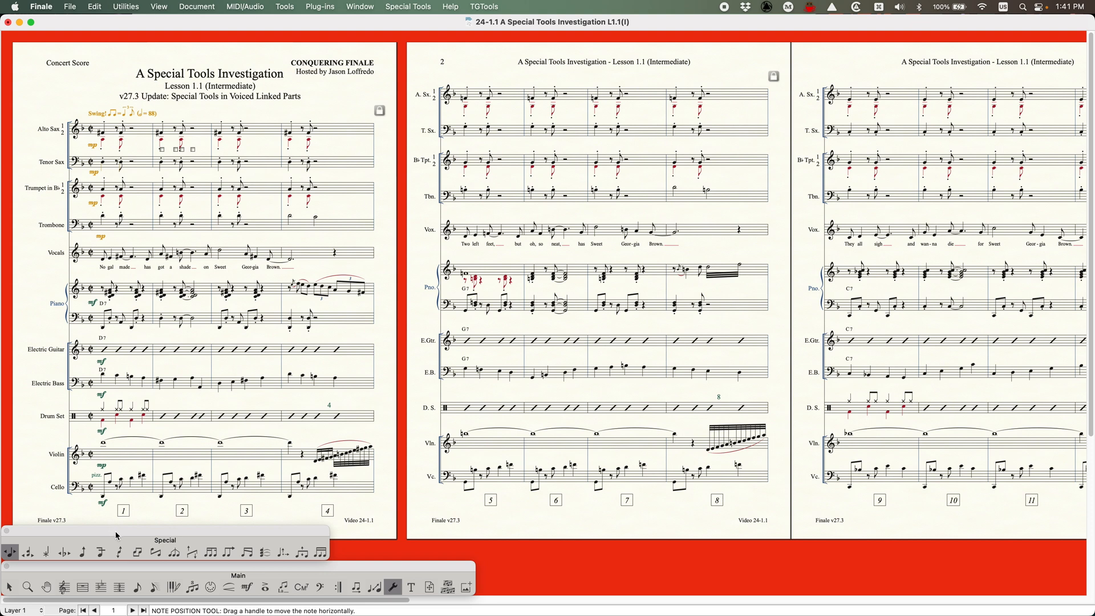
mouse_move(113, 534)
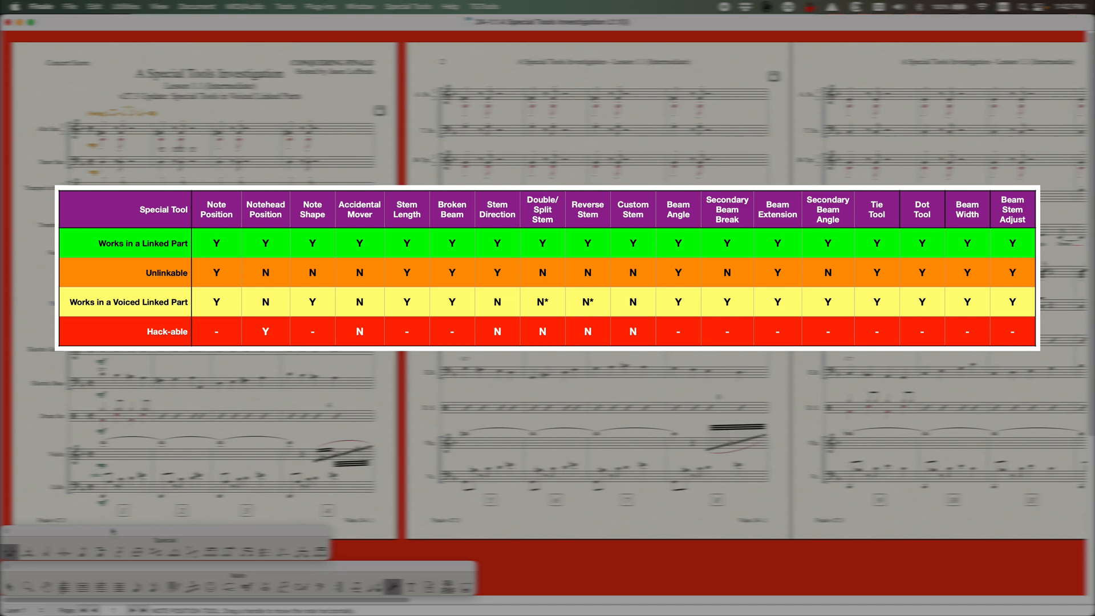
- Nudge a measure 2 Tenor Sax note horizontally, undo it, then retry with Notehead Position
key(cmd+alt)
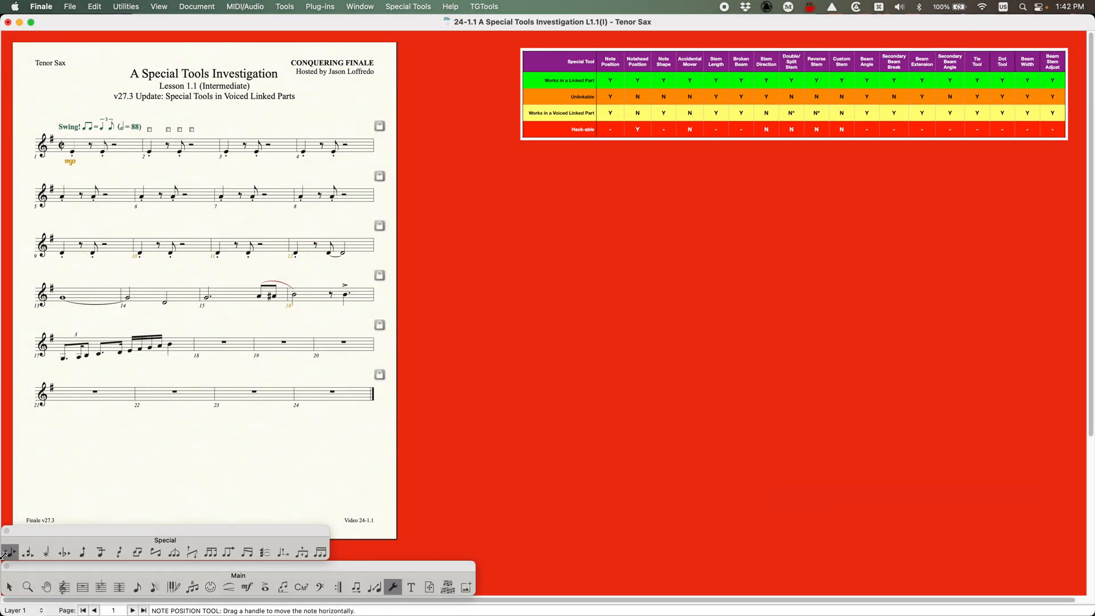
mouse_move(10, 552)
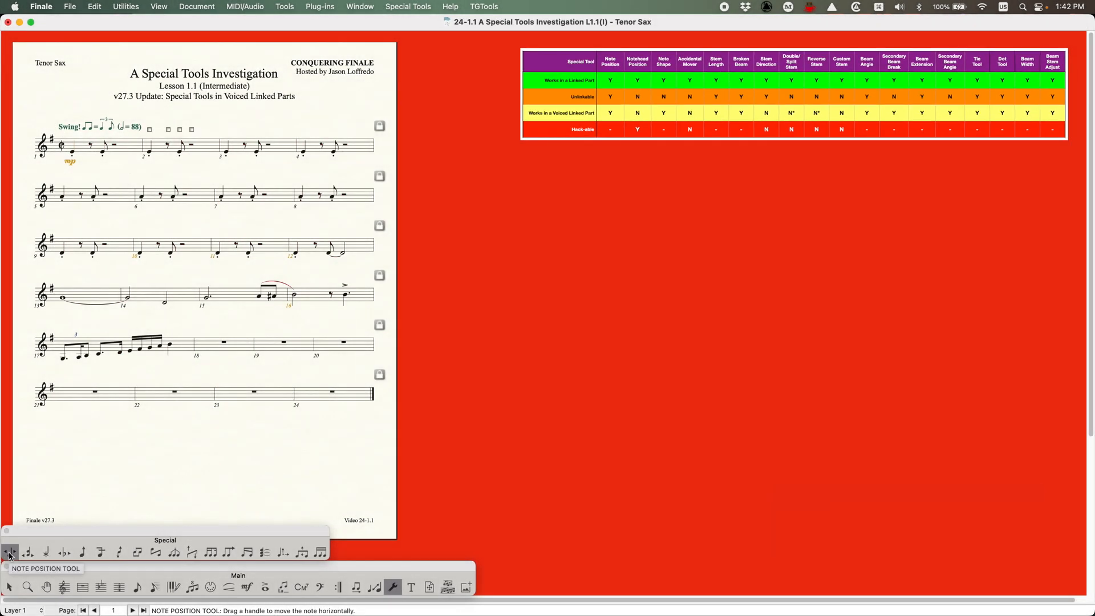
drag(148, 150, 184, 151)
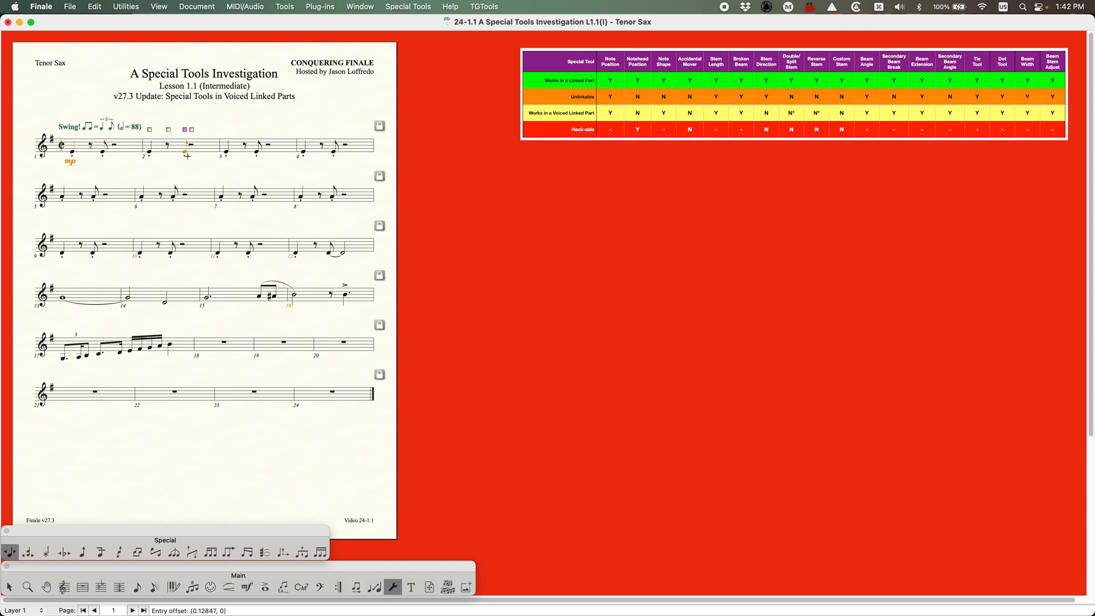
key(cmd+z)
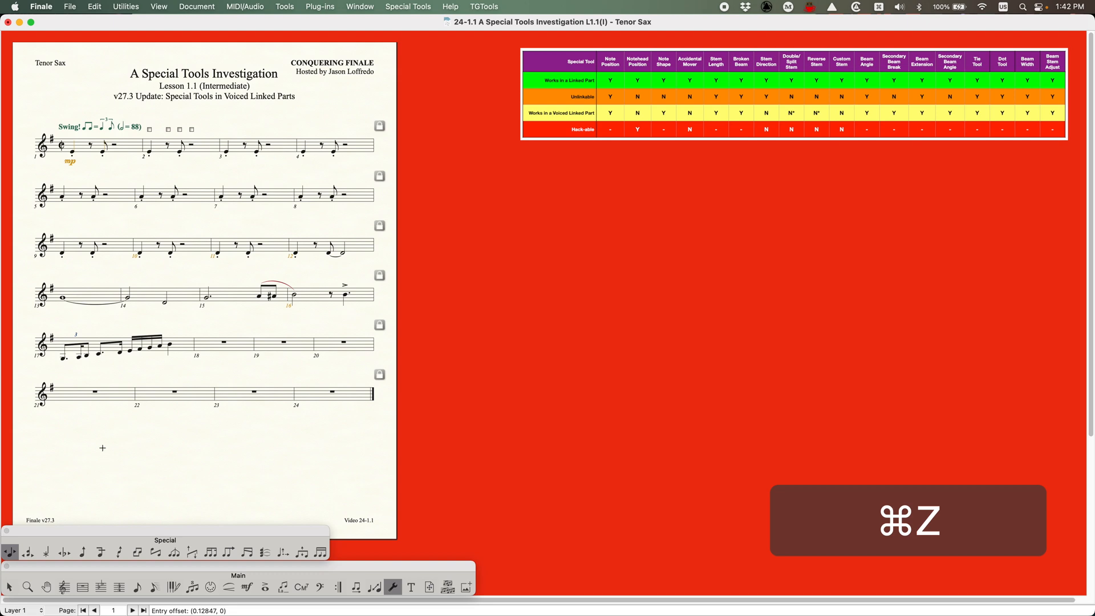
click(27, 553)
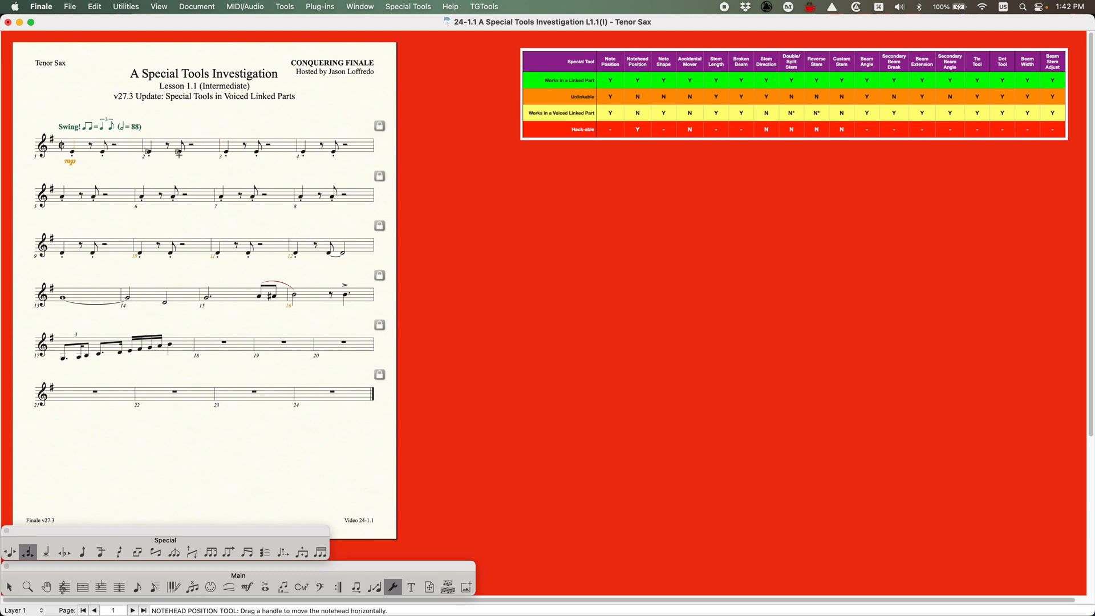
drag(178, 152, 205, 152)
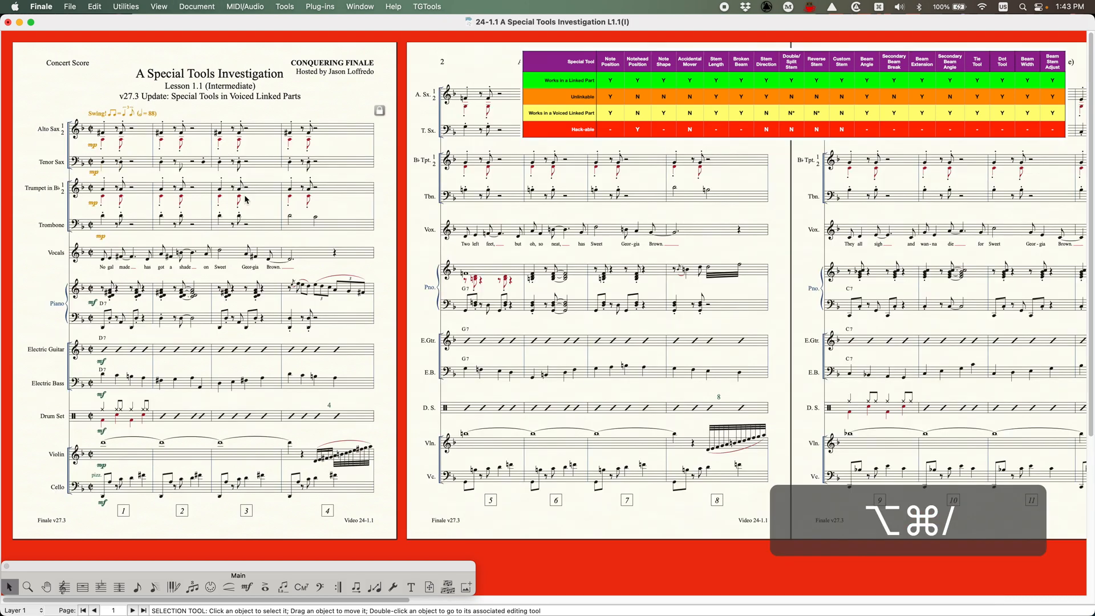
- Select Tenor Sax measure 2, zoom in on the first page, and undo
click(178, 162)
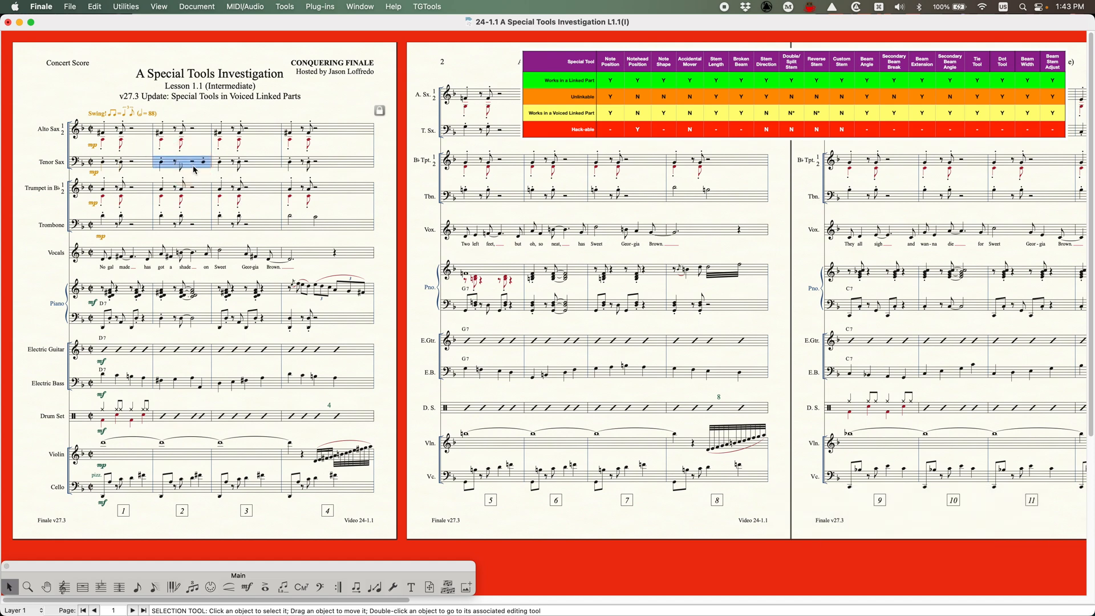
key(cmd+=)
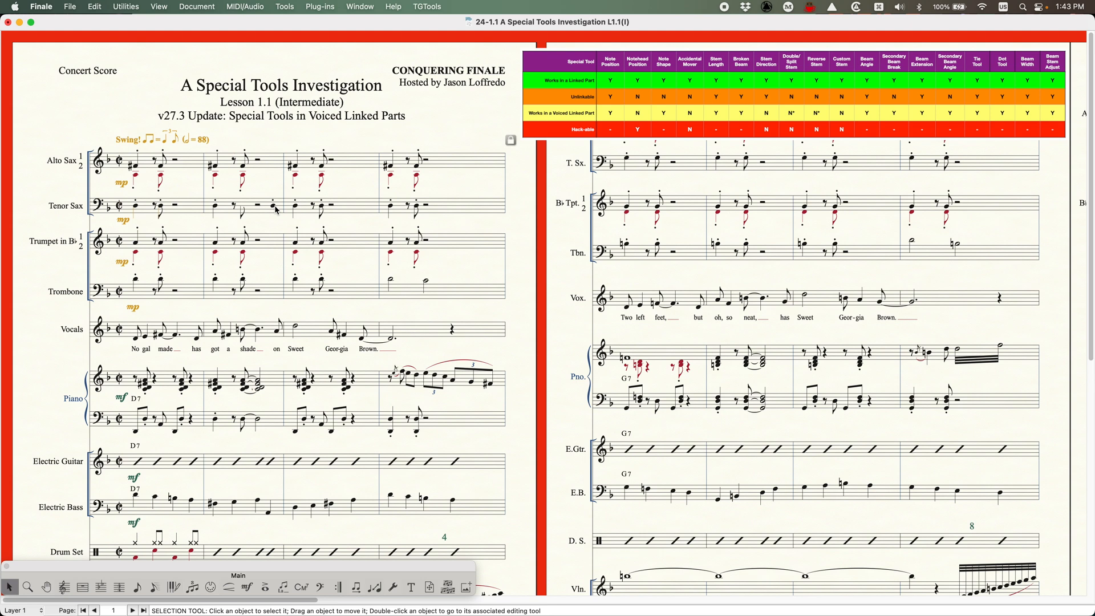
key(cmd+z)
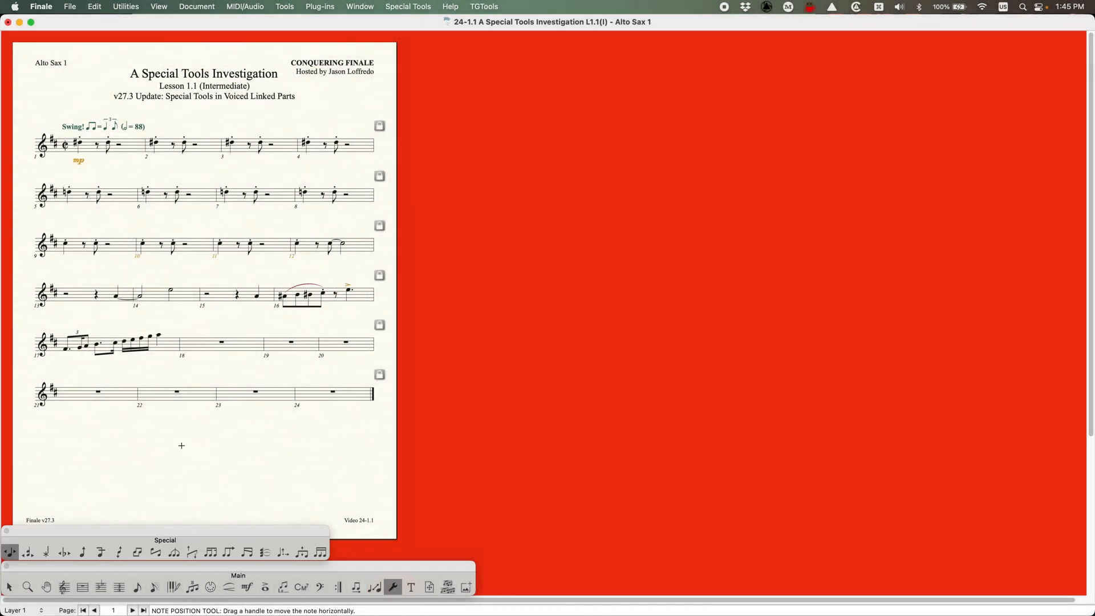
- Select measure 2's second note with Notehead Position and zoom in twice on the first system
click(28, 551)
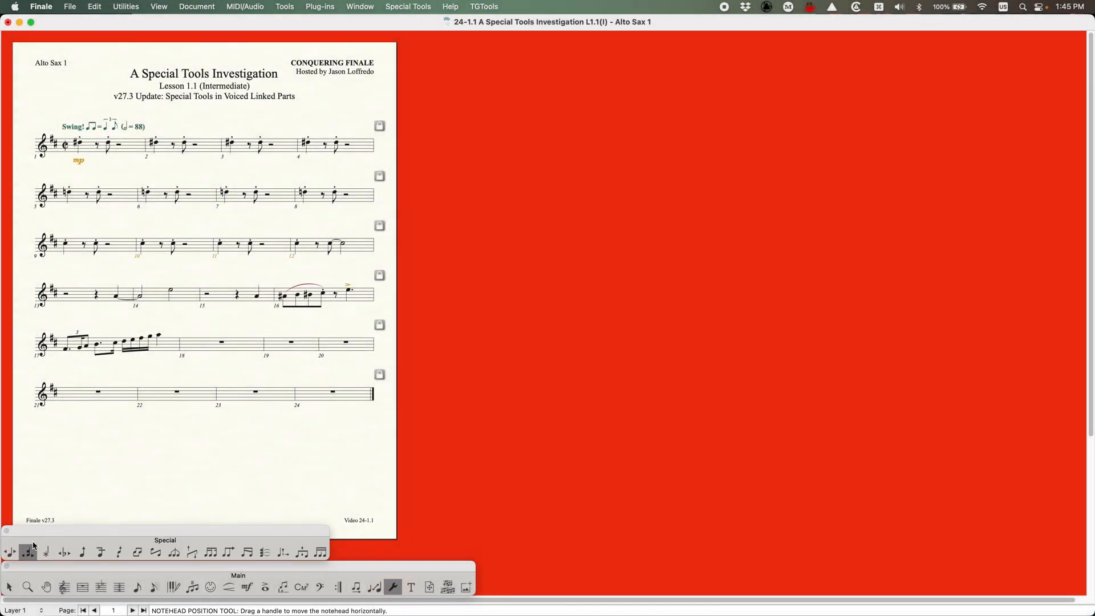
click(180, 143)
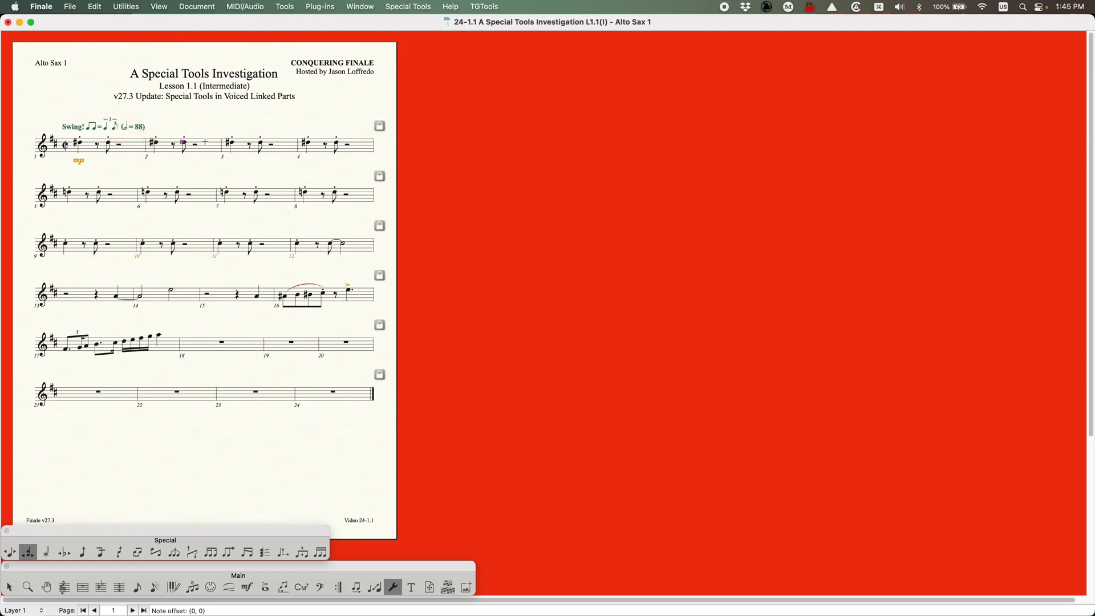
key(cmd+=)
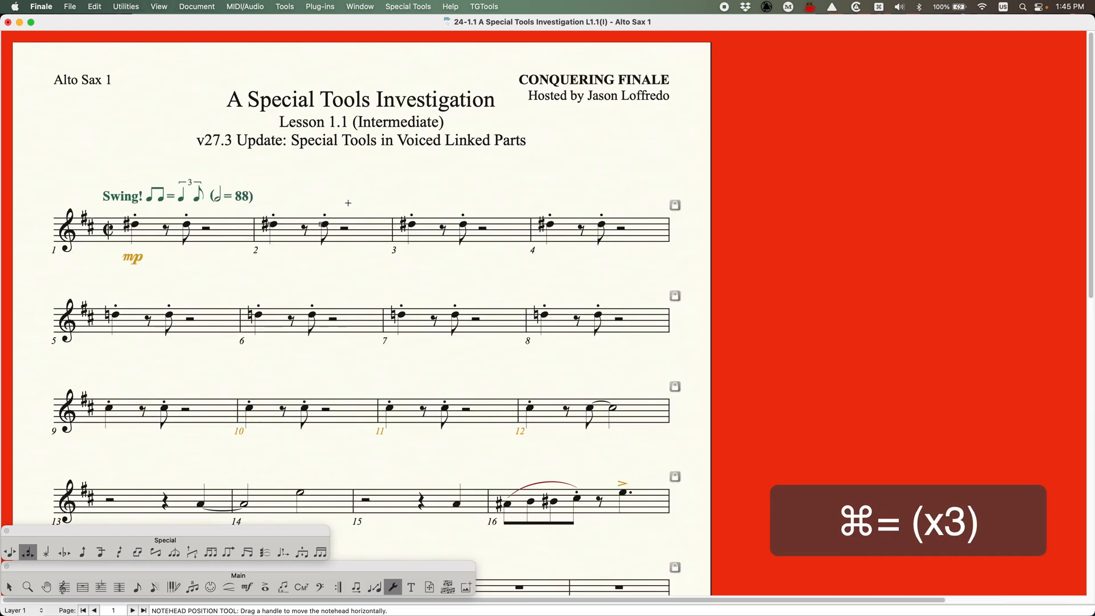
key(cmd+=)
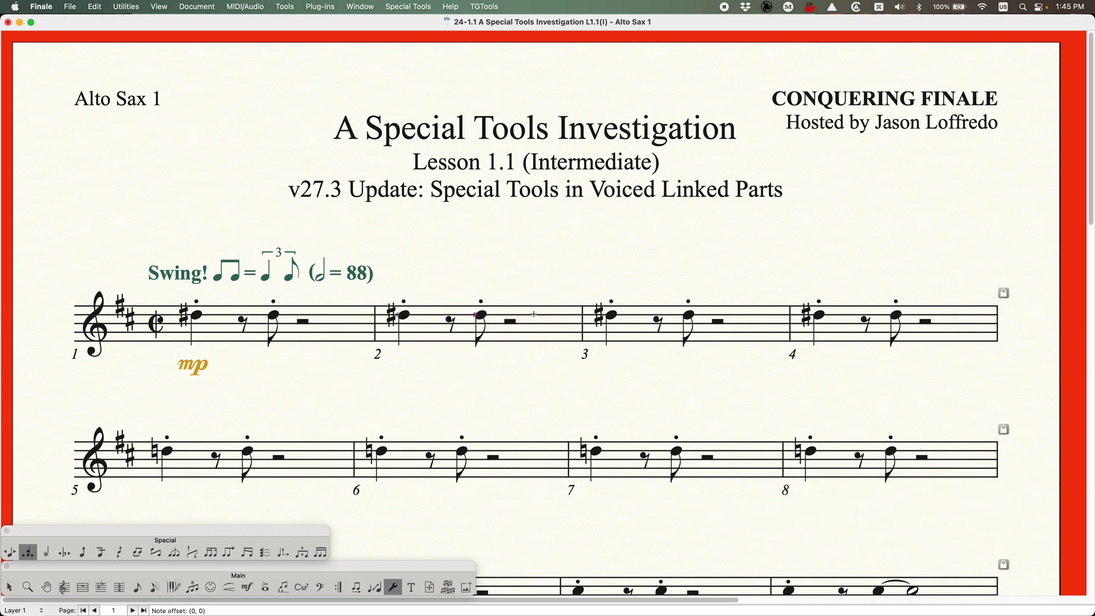
click(196, 6)
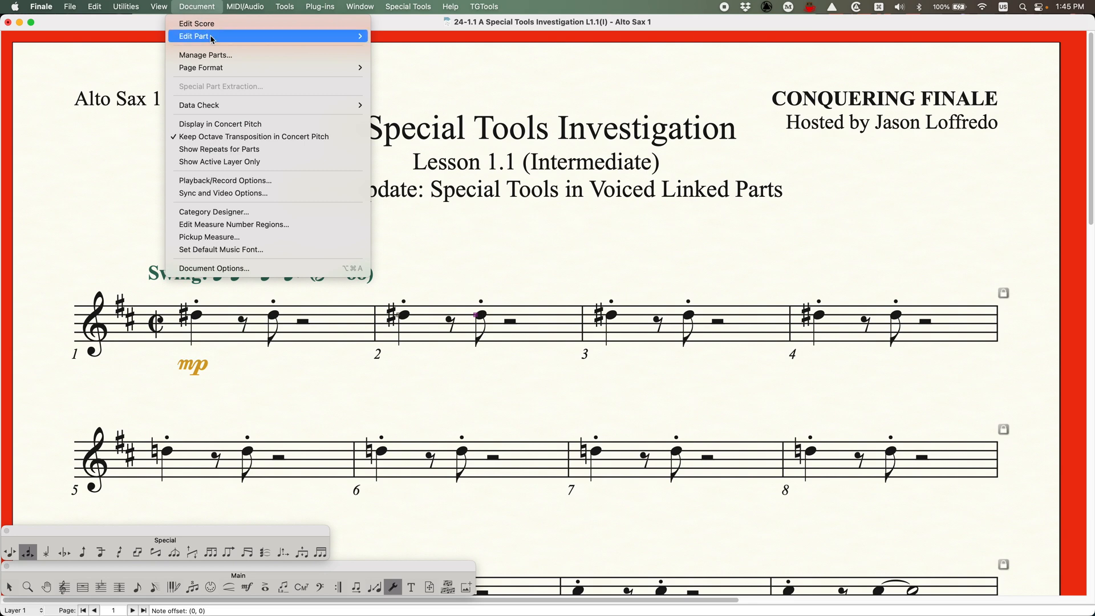
- Turn off Specify Voicing for Alto Sax 1 in Manage Parts
click(205, 55)
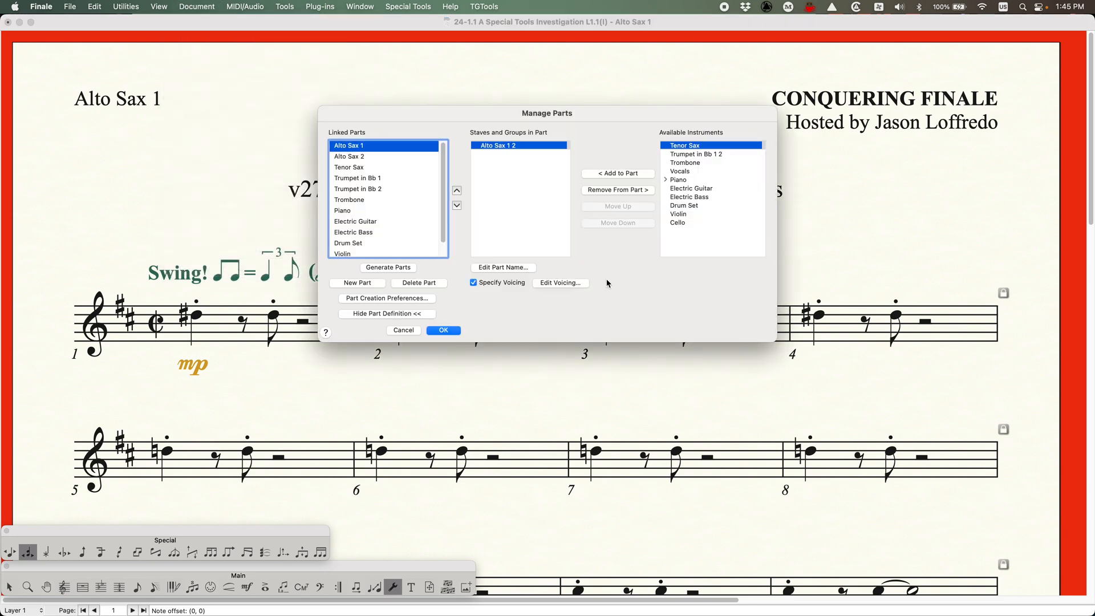
drag(547, 113, 727, 116)
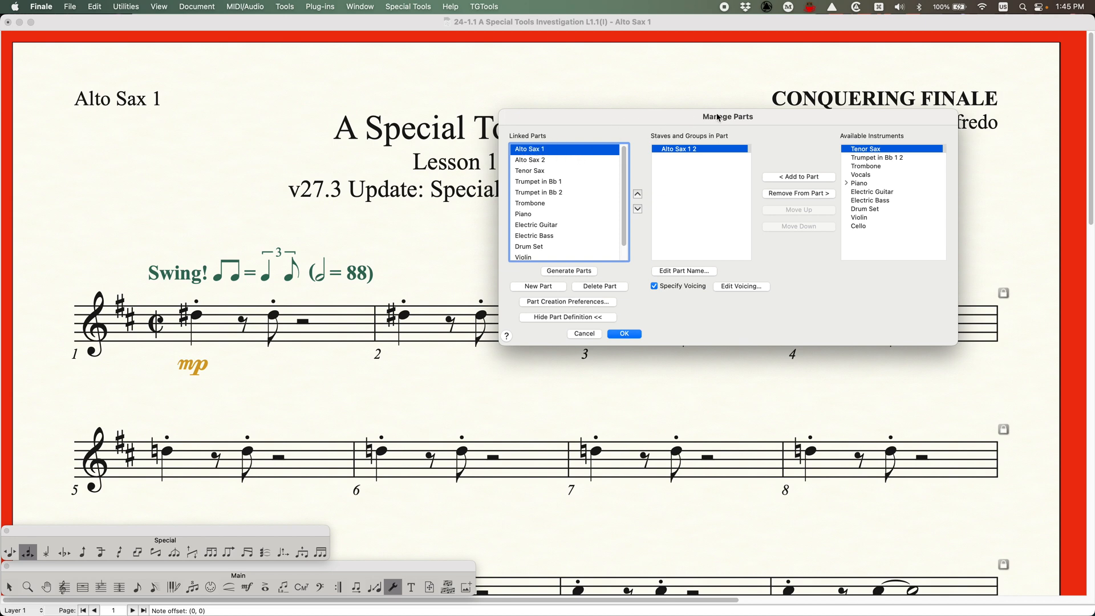
mouse_move(687, 315)
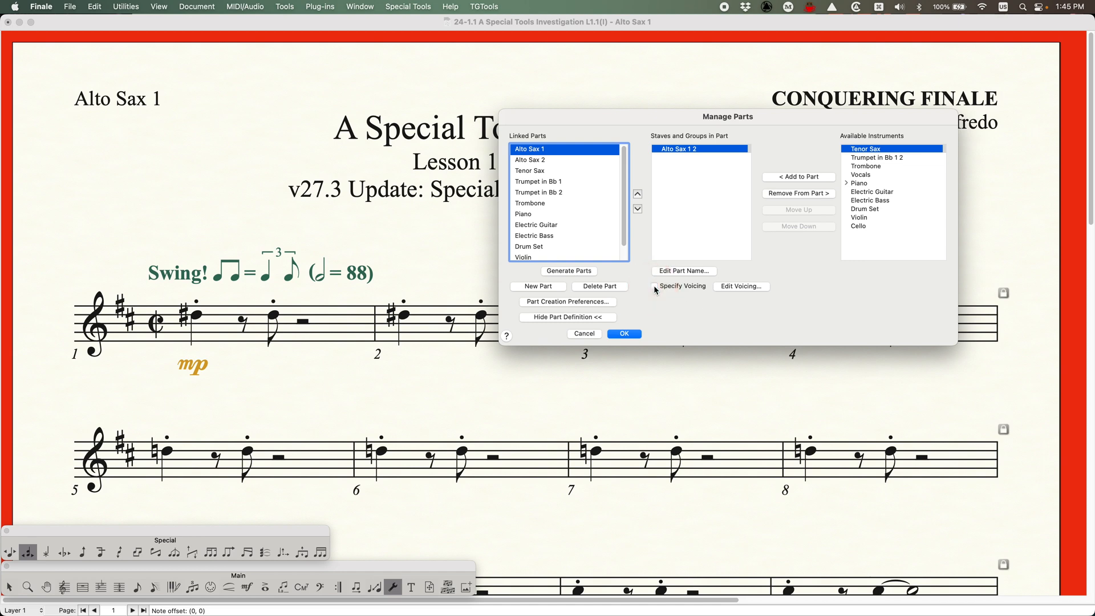
click(623, 333)
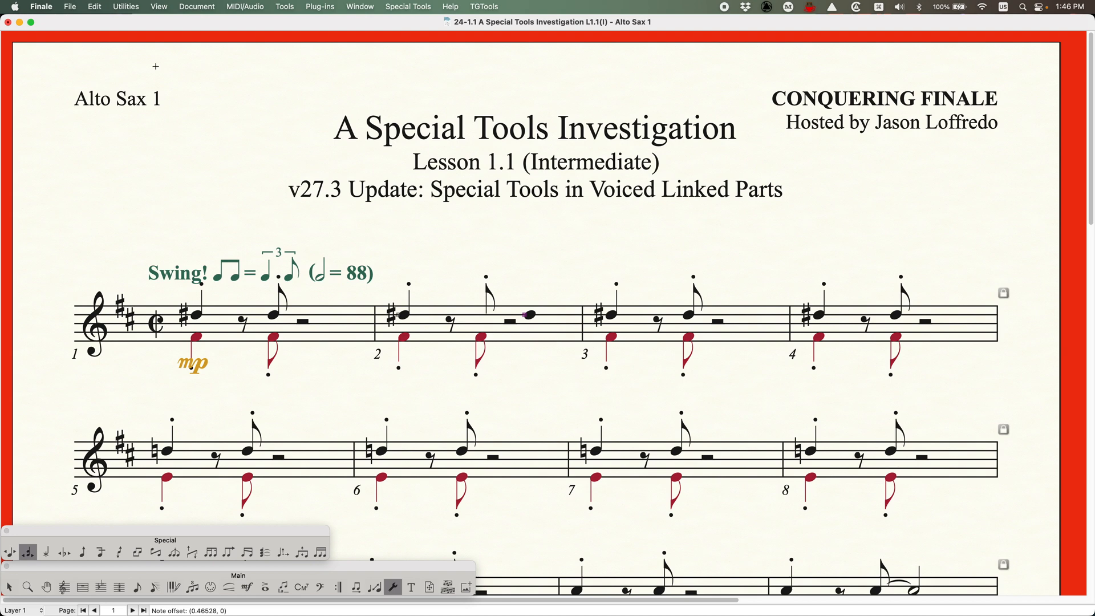
- Re-enable voicing in Manage Parts and undo the measure 2 notehead shift
click(196, 6)
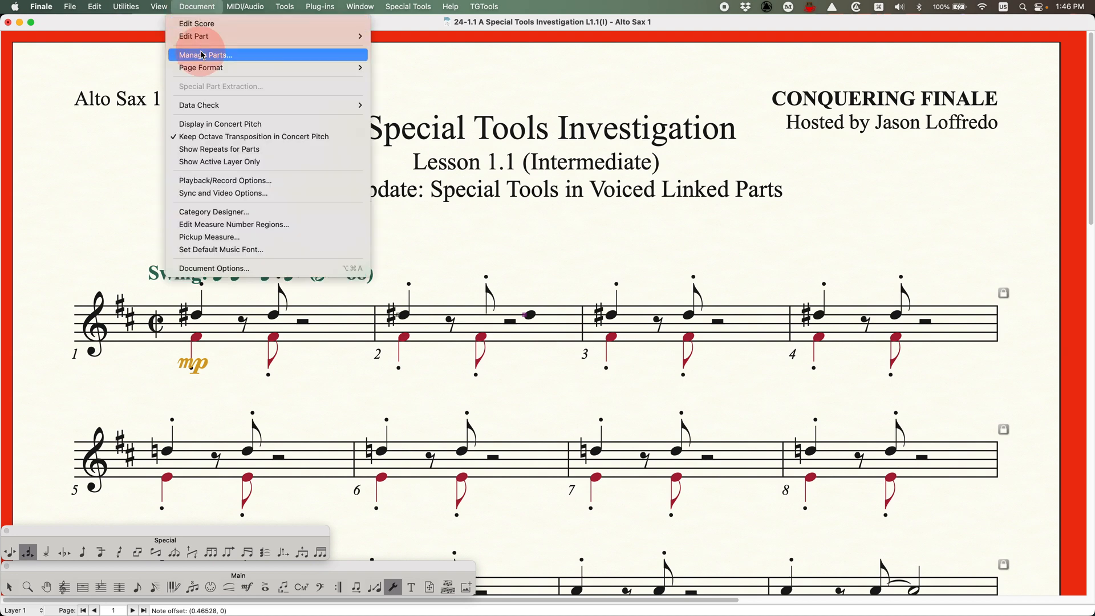
click(205, 55)
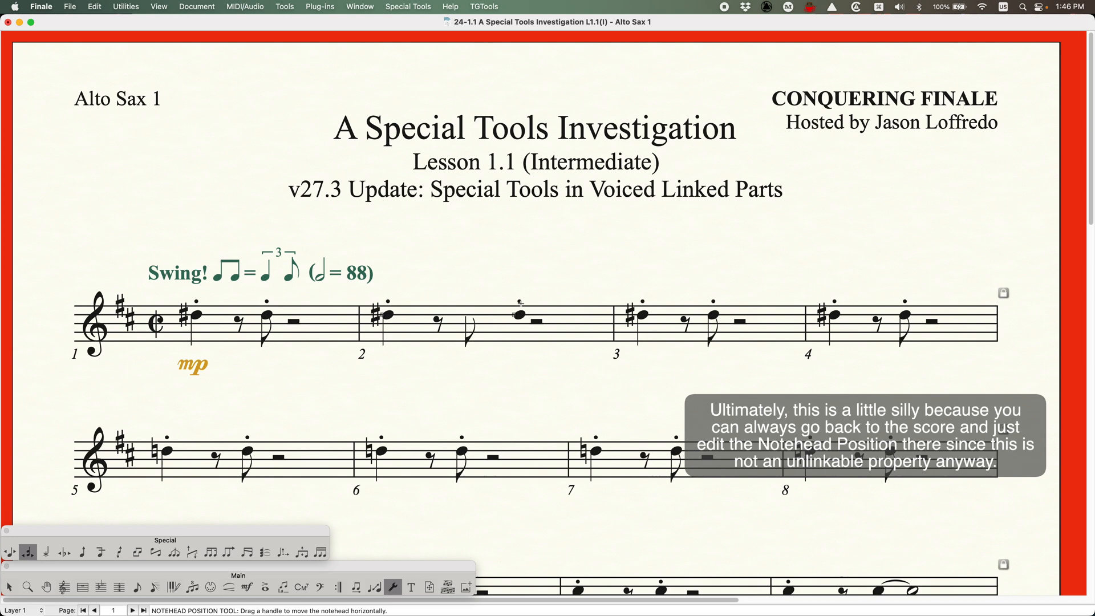
click(522, 312)
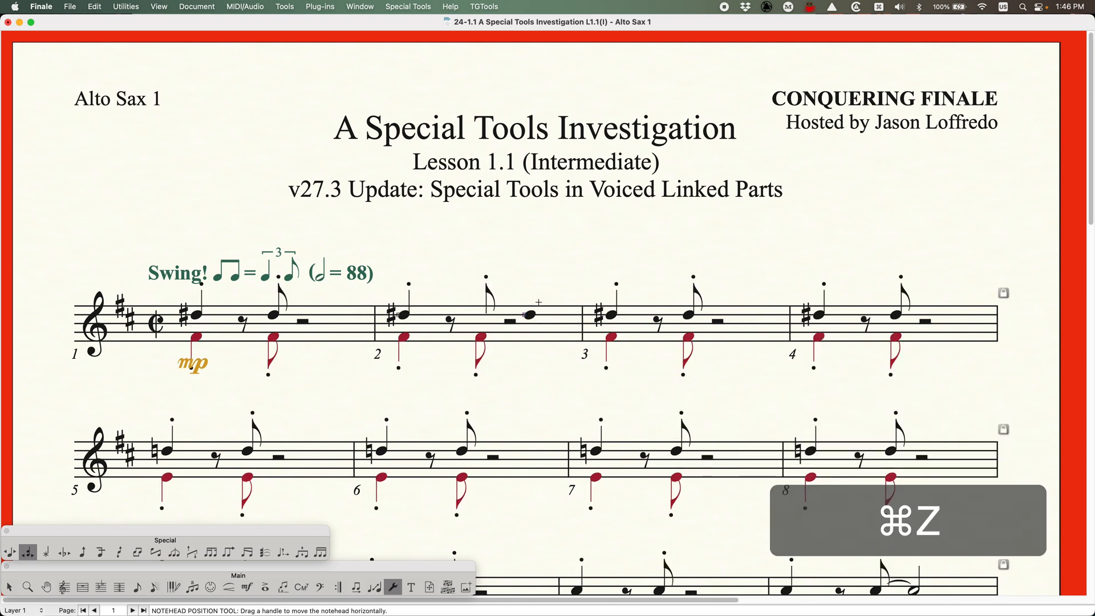
key(cmd+z)
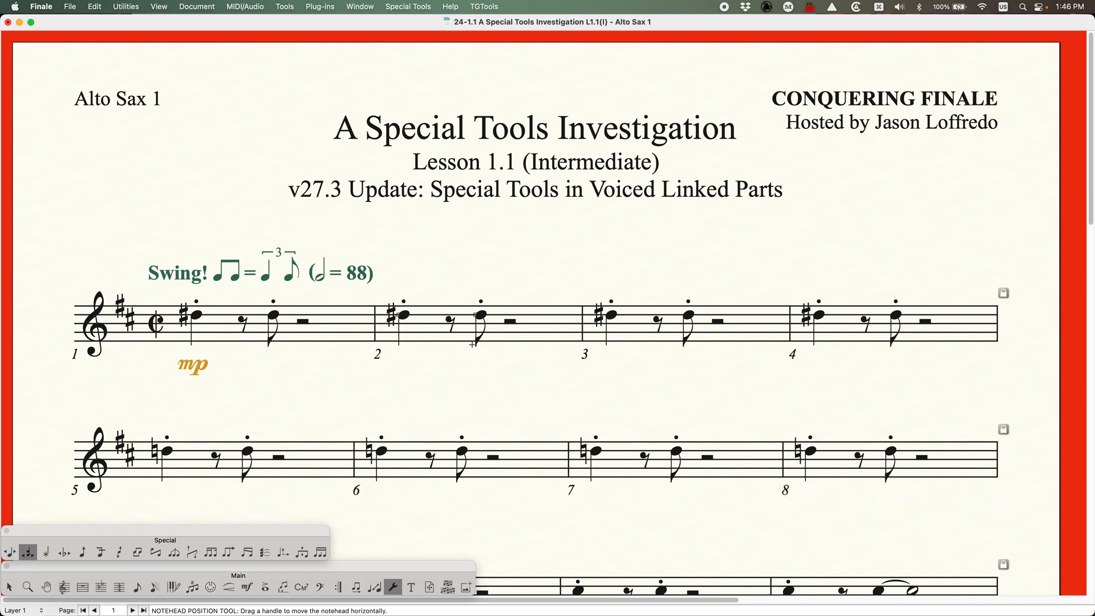
mouse_move(446, 287)
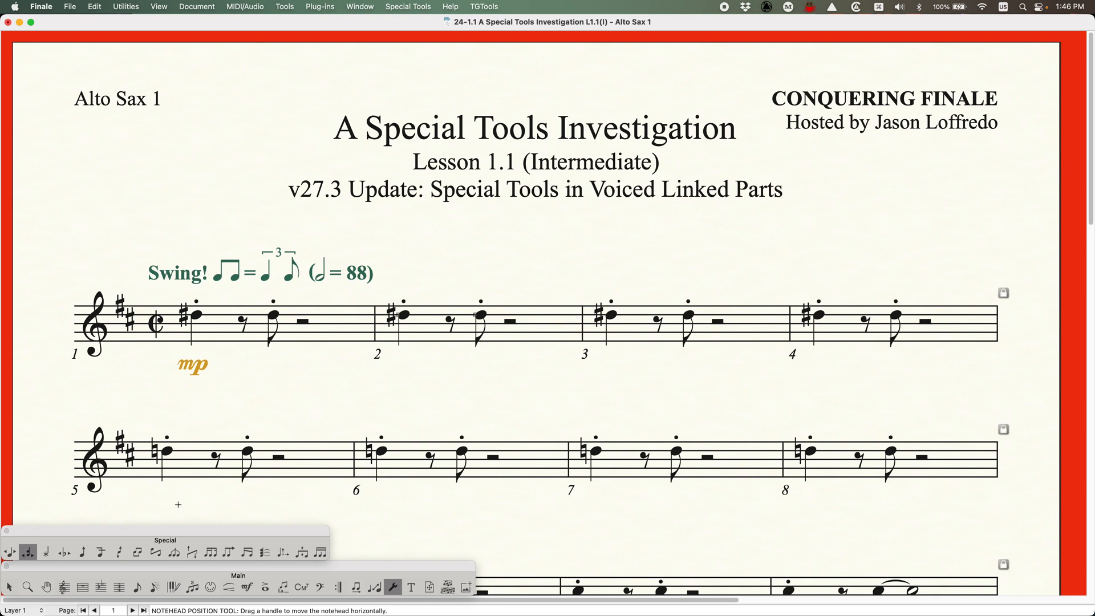
mouse_move(170, 154)
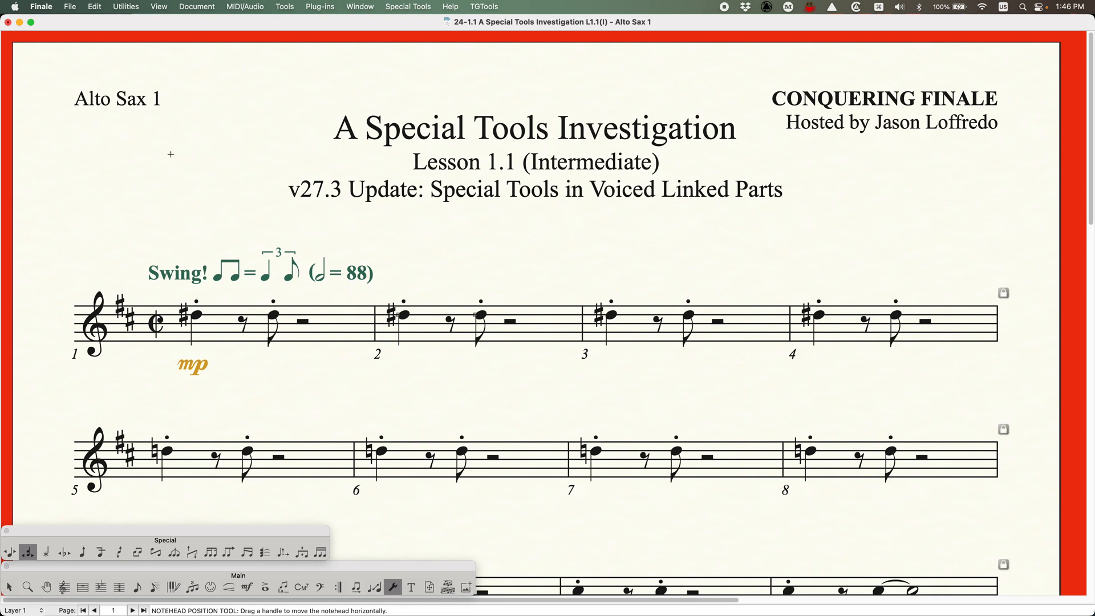
mouse_move(81, 376)
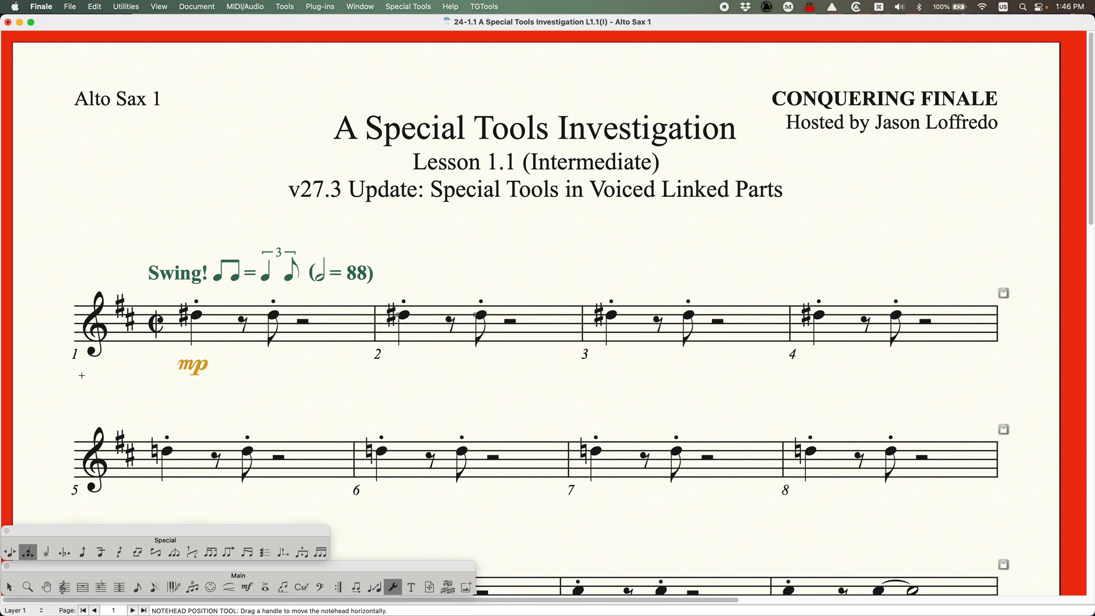
mouse_move(216, 420)
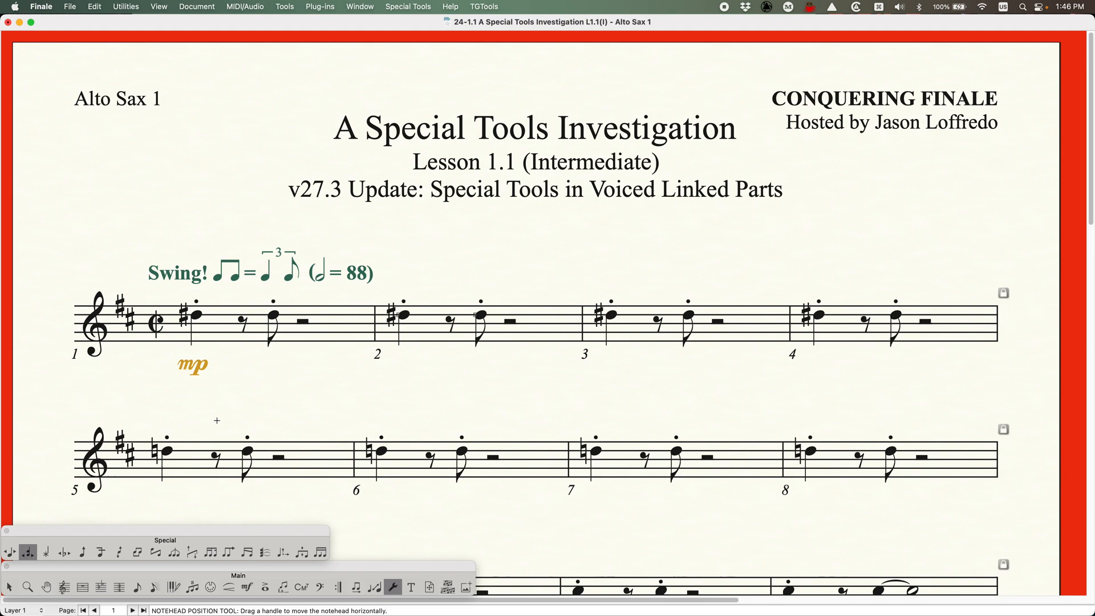
- Scroll to measures 5–20, leave Special Tools, and return to the Selection tool
scroll(down, 3)
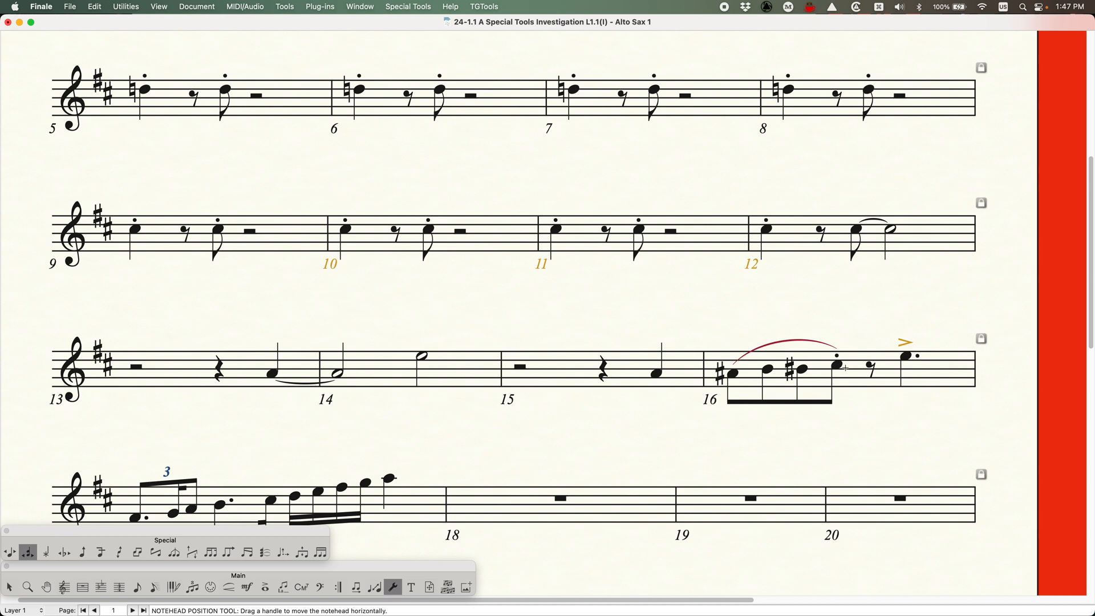
click(154, 585)
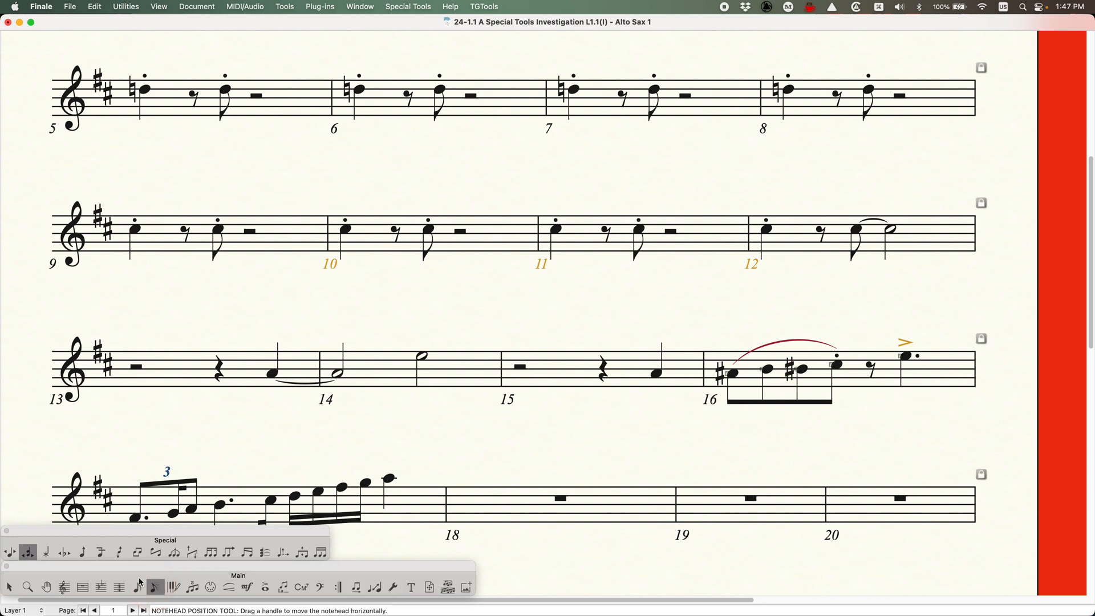
key(cmd+d)
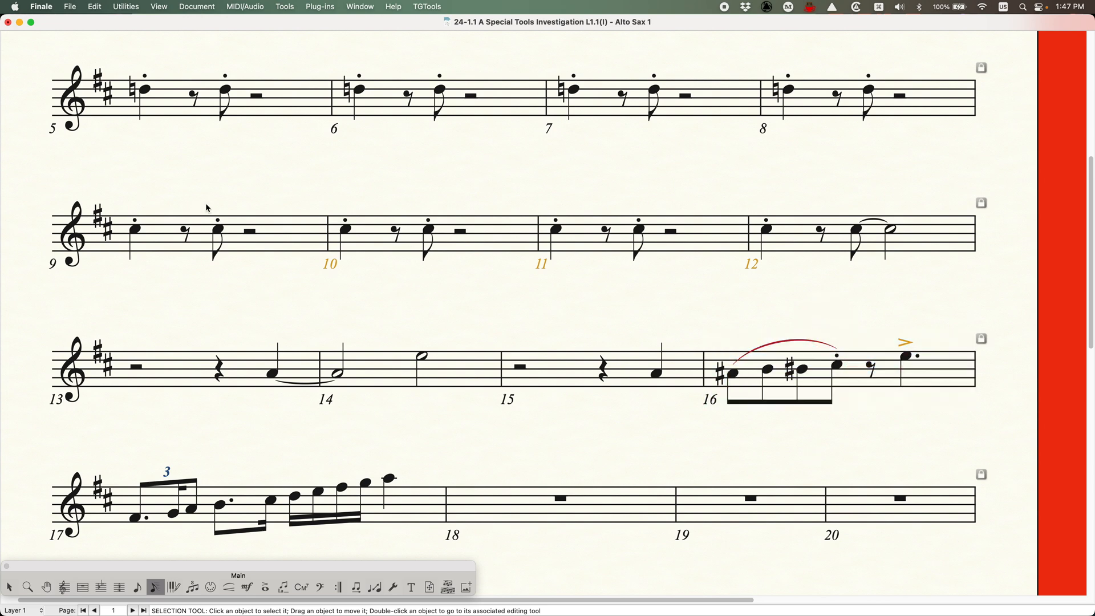
- Uncheck Specify Voicing for Alto Sax 1 in Document > Manage Parts and confirm
click(196, 7)
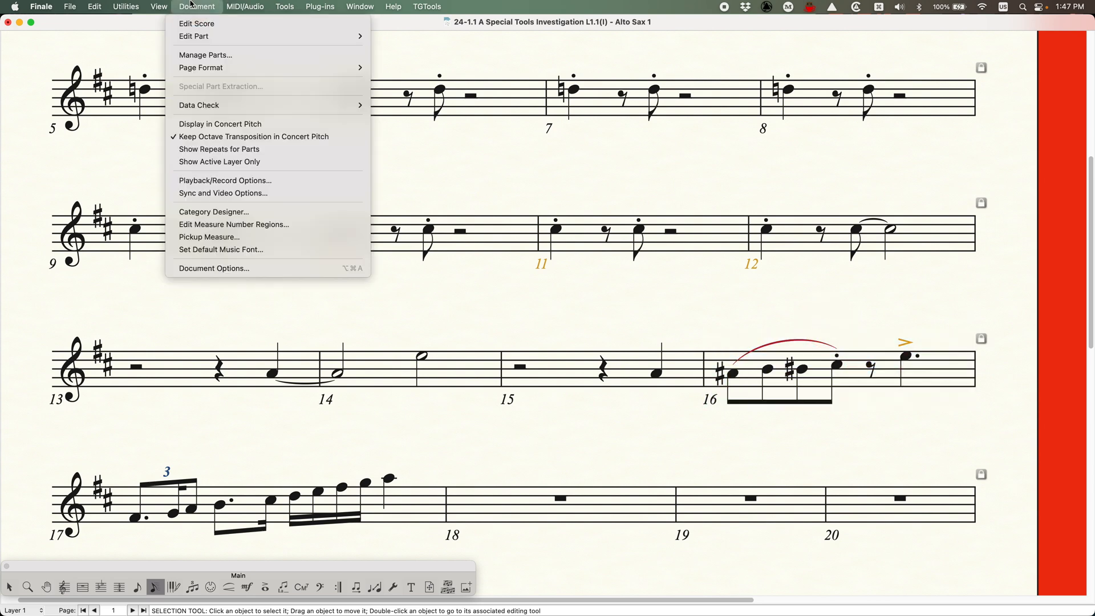
mouse_move(205, 55)
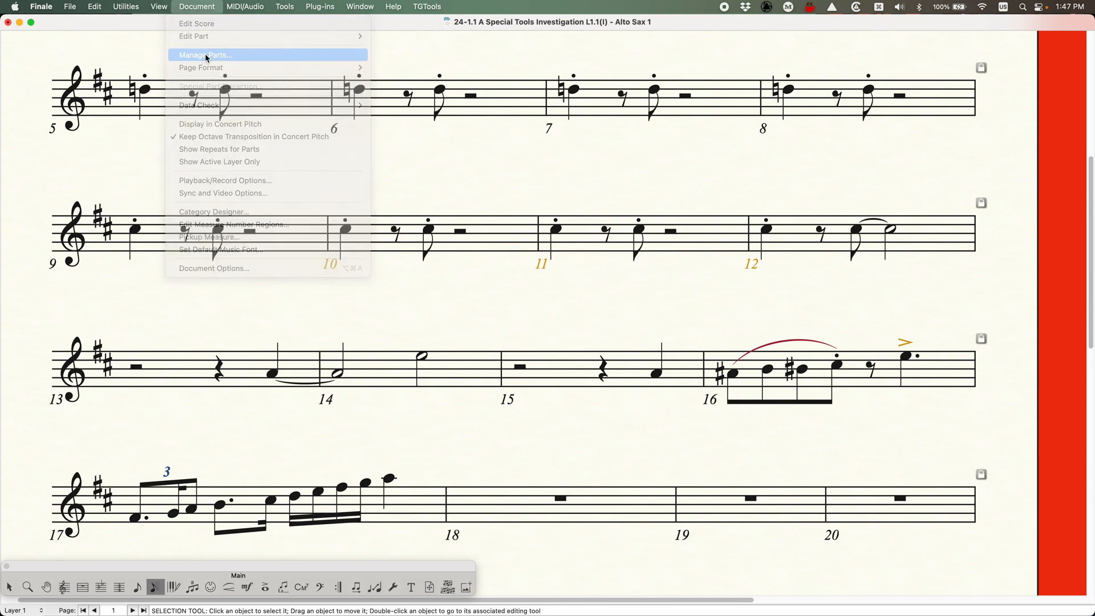
click(204, 54)
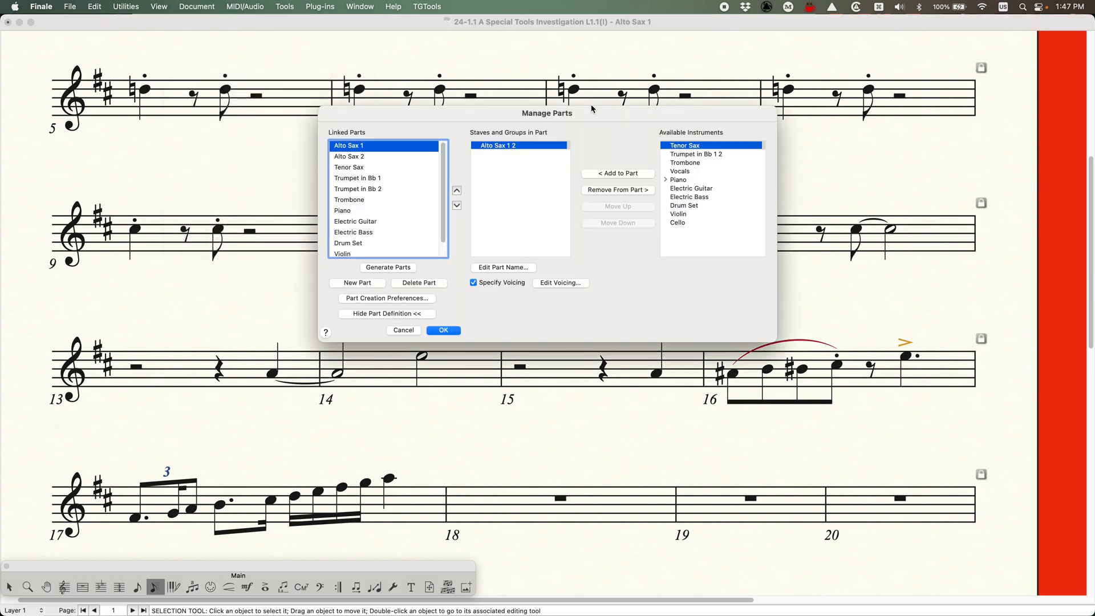
click(473, 282)
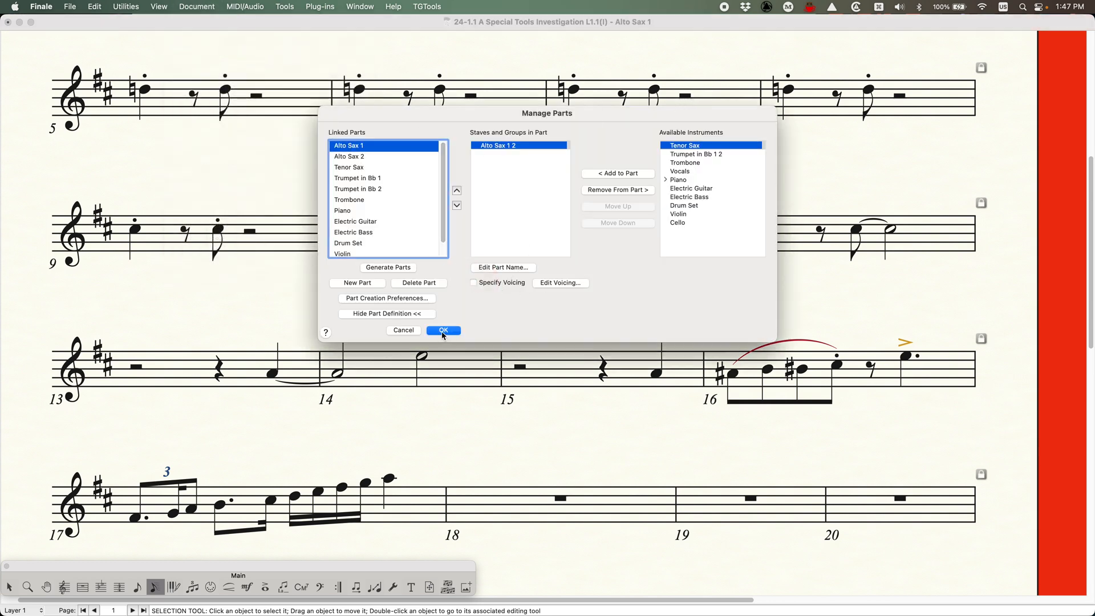
click(442, 330)
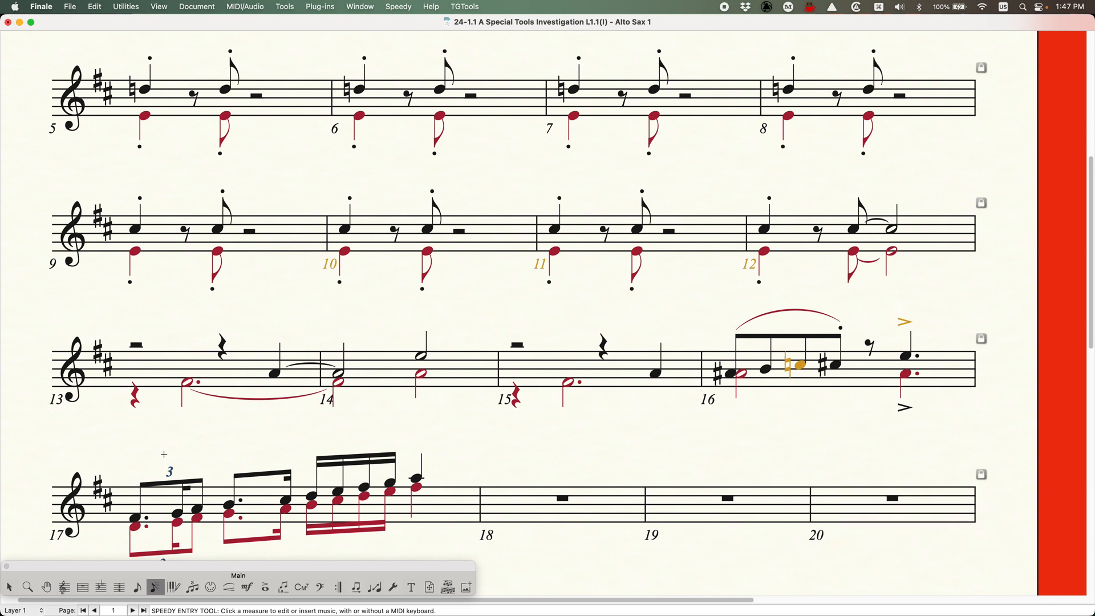
- Re-check Specify Voicing in Manage Parts so Alto Sax 1 shows only the top line
click(9, 586)
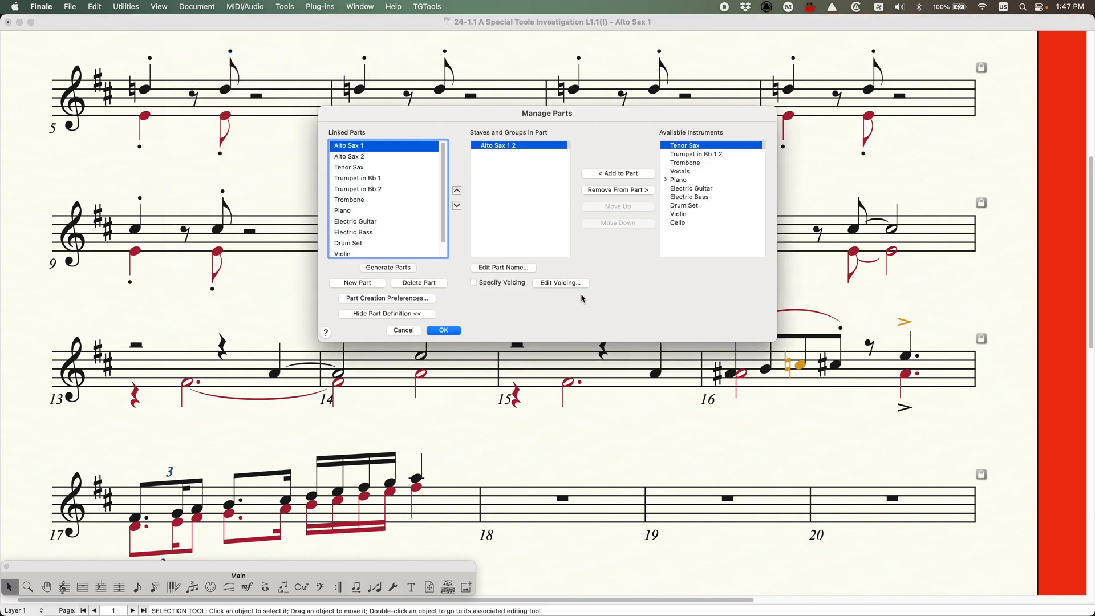
click(473, 282)
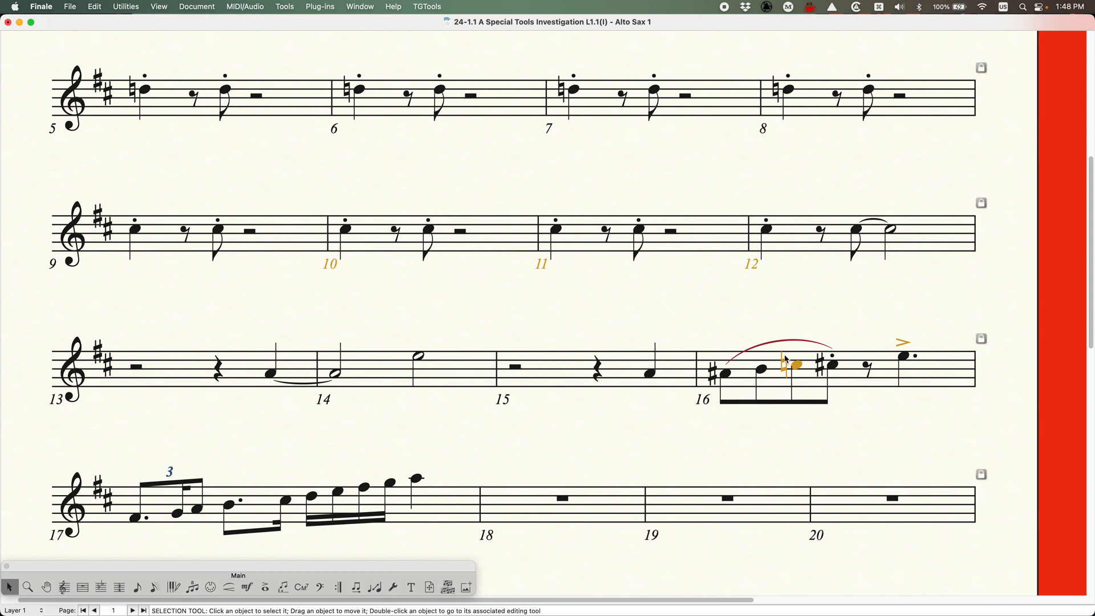
mouse_move(812, 374)
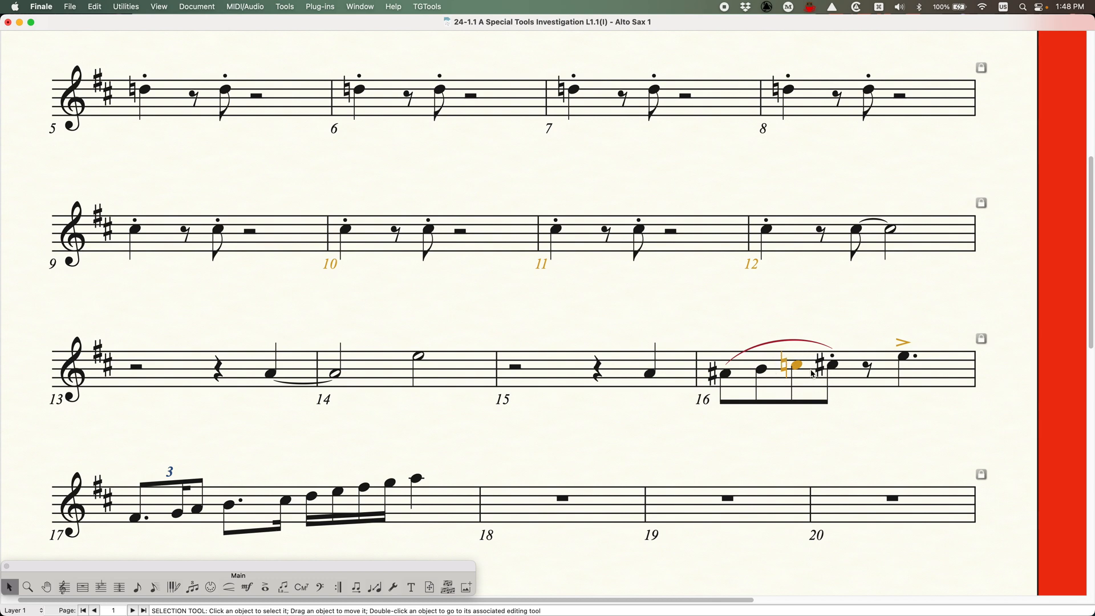
mouse_move(786, 349)
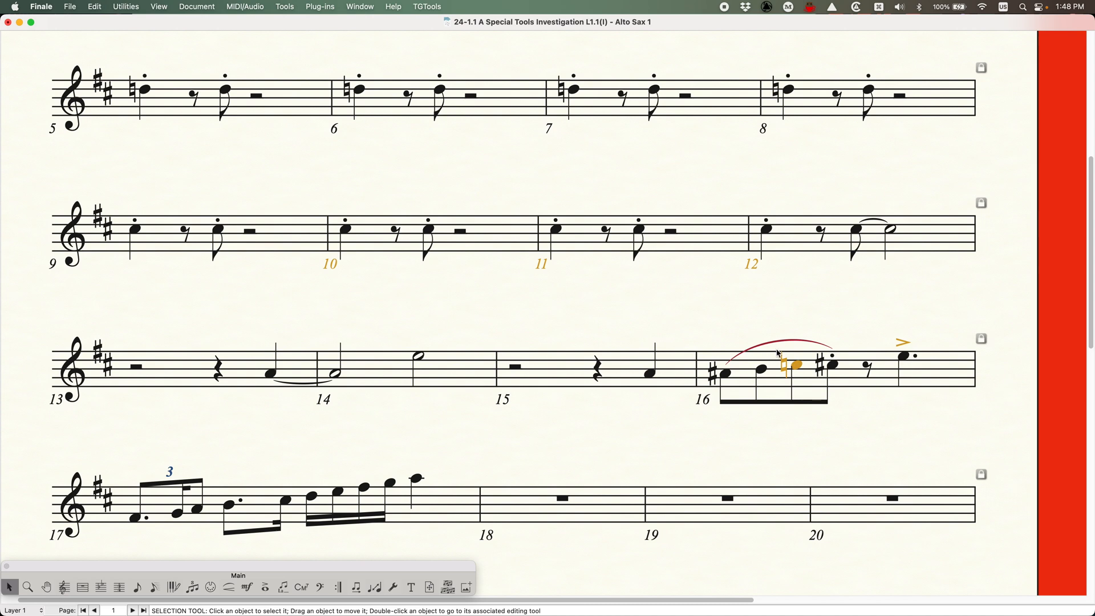
mouse_move(827, 355)
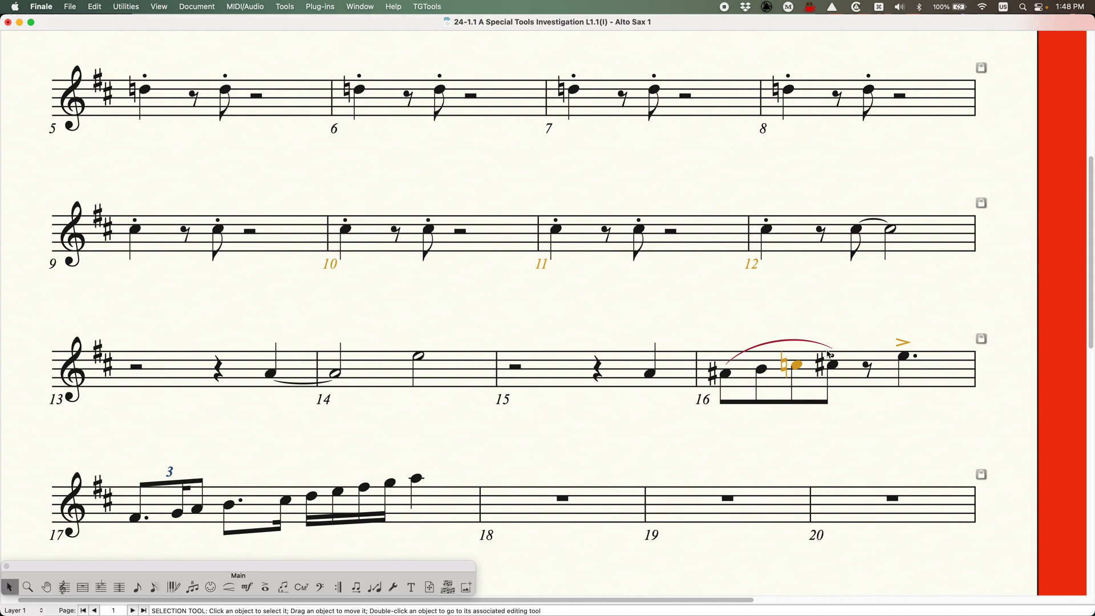
mouse_move(836, 389)
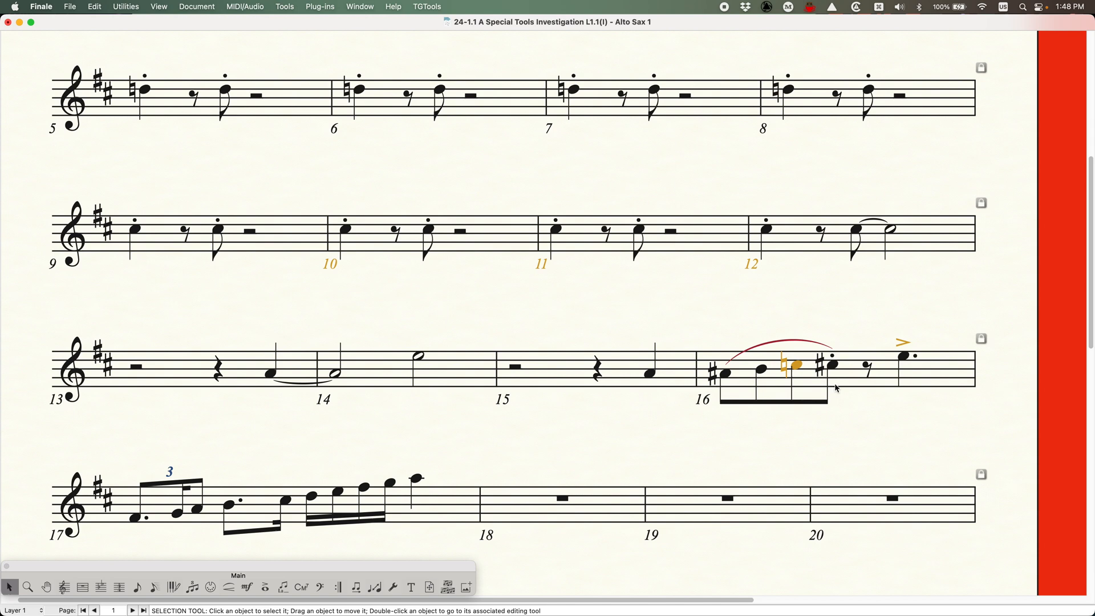
mouse_move(794, 389)
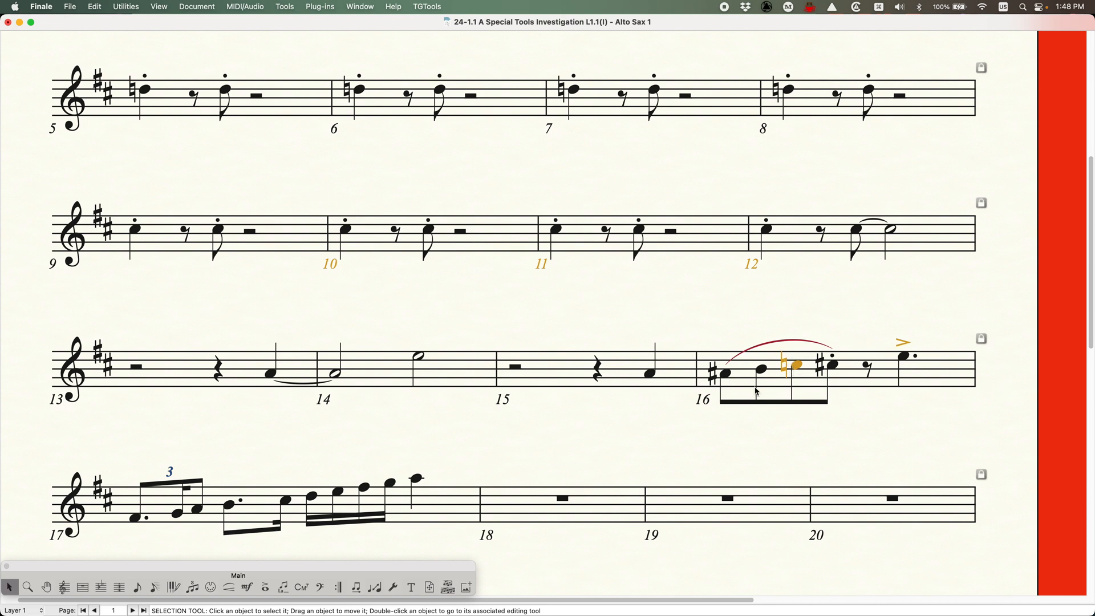
mouse_move(547, 389)
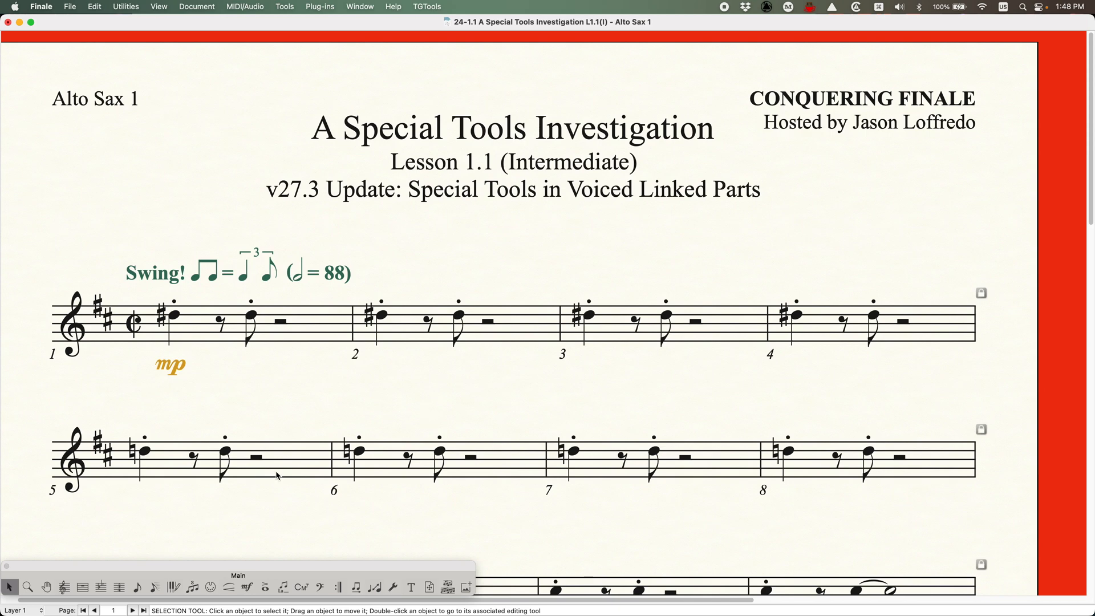
- Open Special Tools from the Main palette and select the Notehead Position tool
click(392, 587)
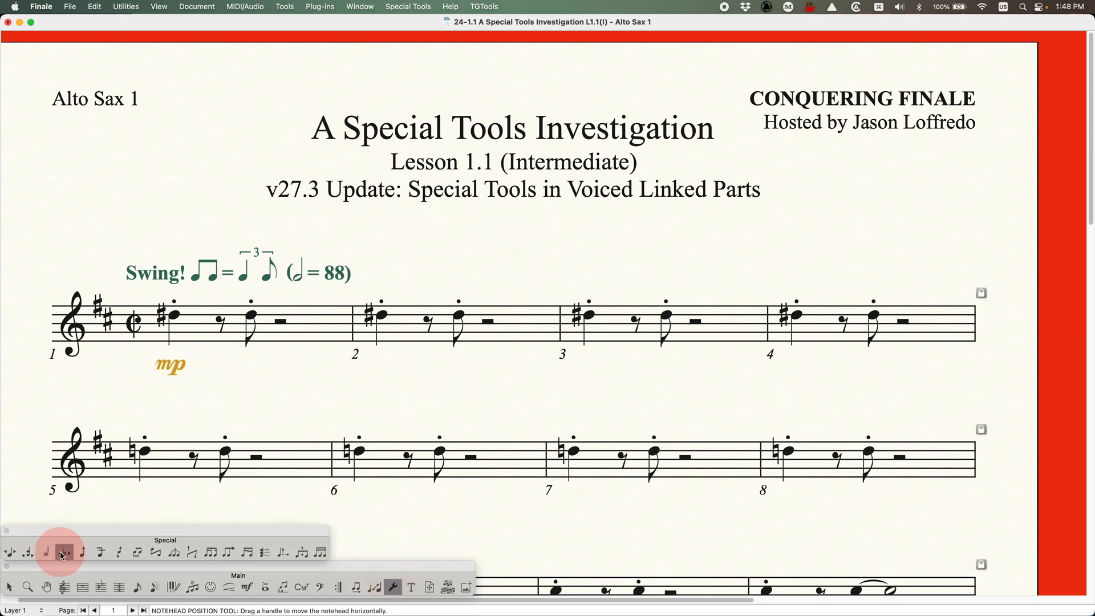
click(63, 553)
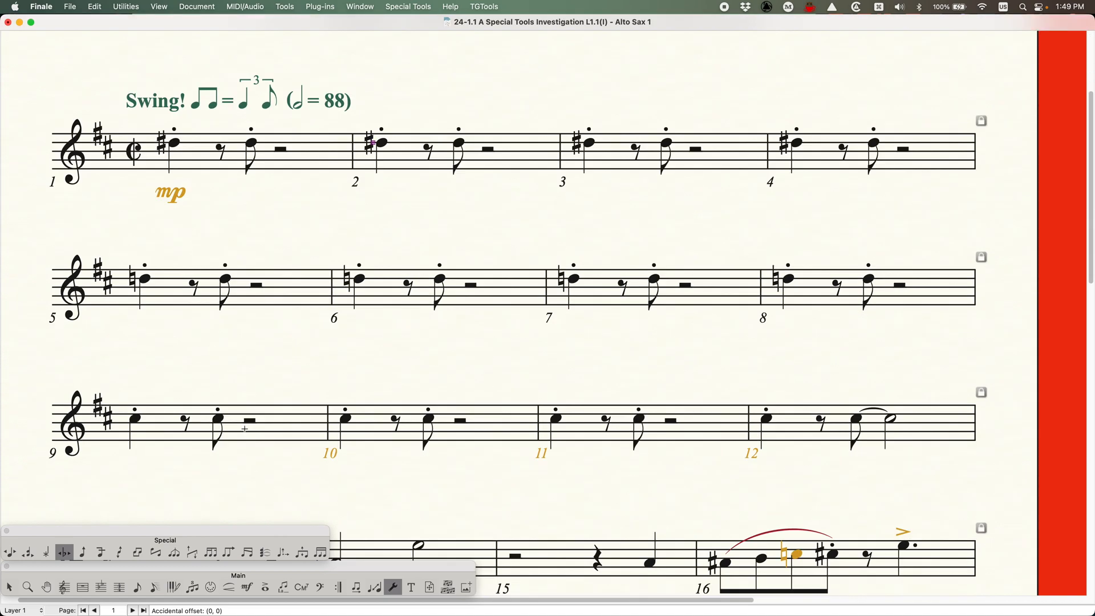
- Choose the Reverse Stem tool and show stem handles on measure 17
scroll(down, 3)
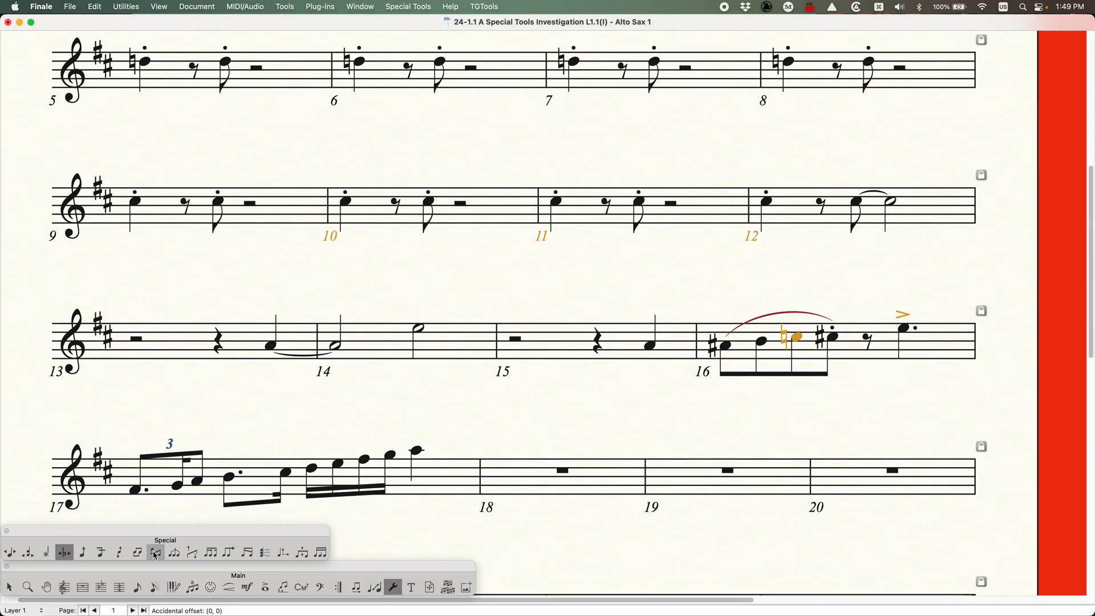
click(155, 552)
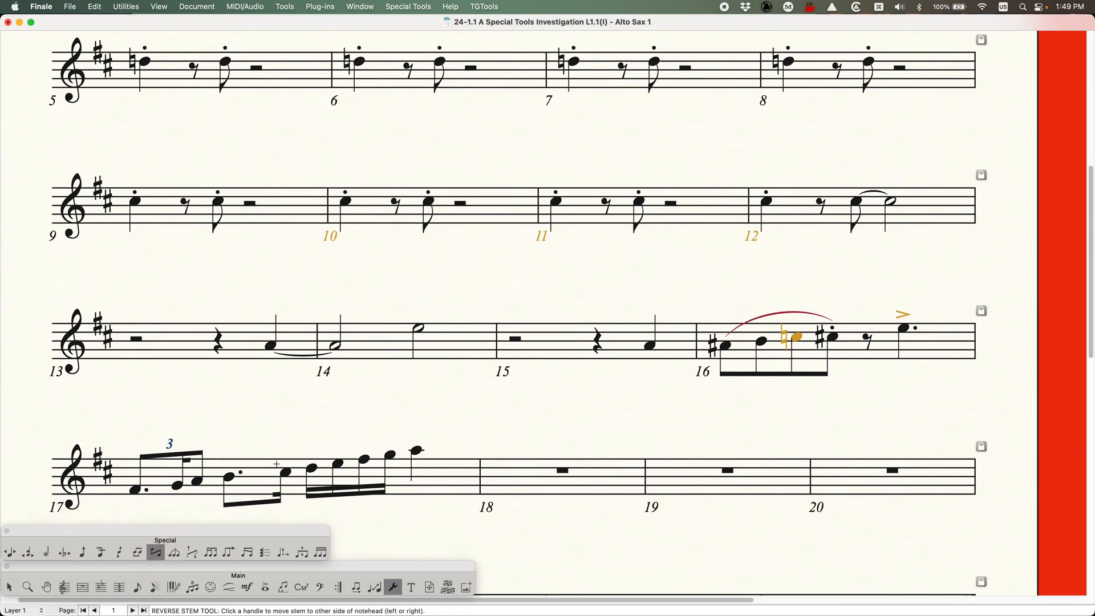
click(225, 436)
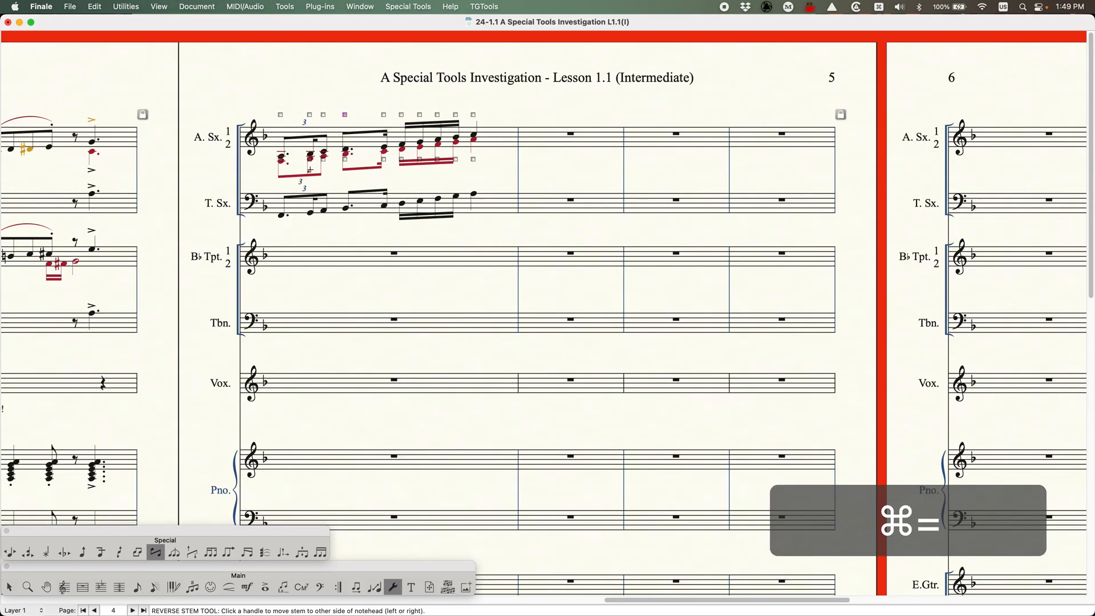
- Zoom in on measure 17 and try flipping a stem with its handle
key(cmd+=)
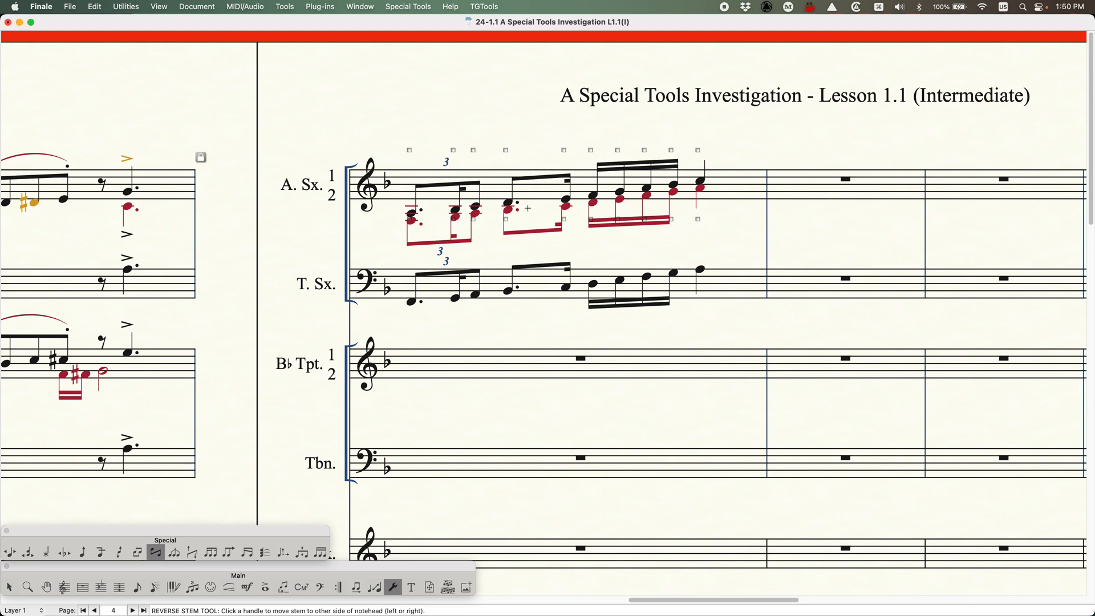
click(505, 149)
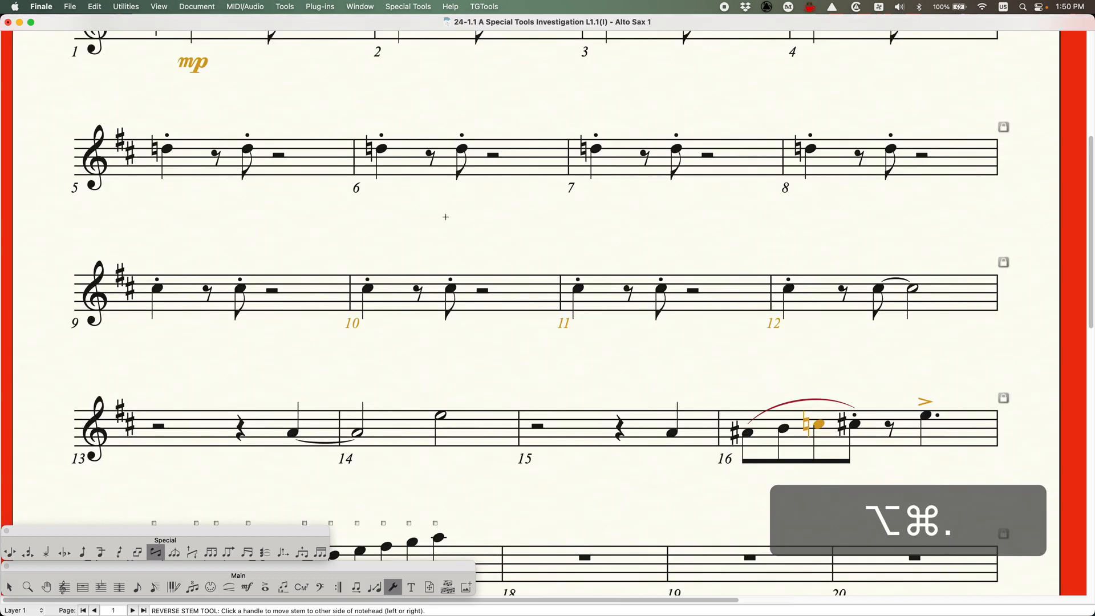
- Scroll to measure 17 in the full score and zoom out to whole pages
scroll(down, 3)
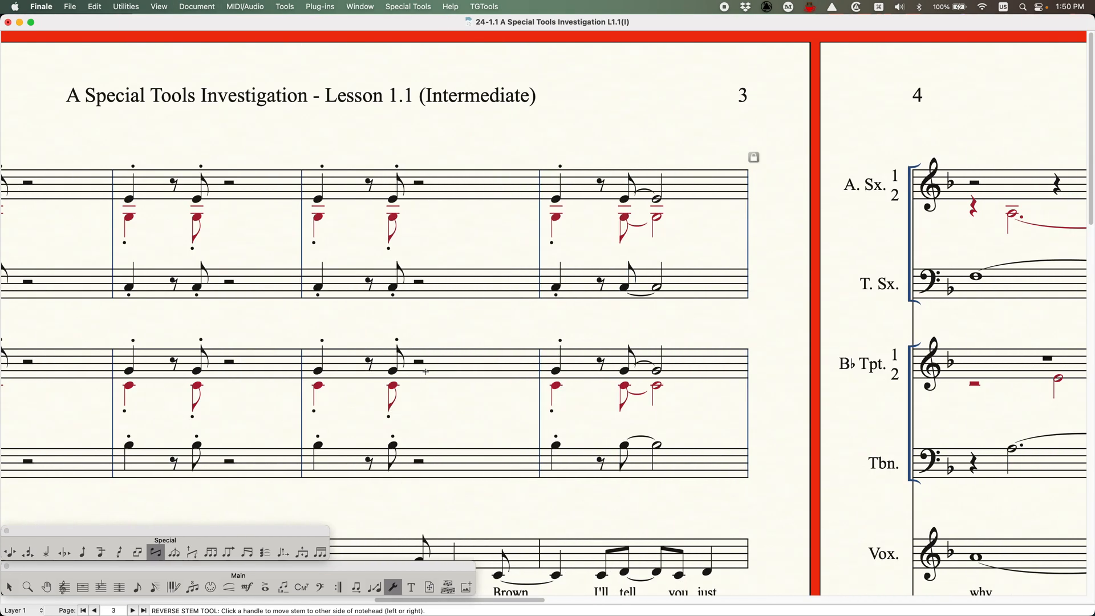
scroll(right, 3)
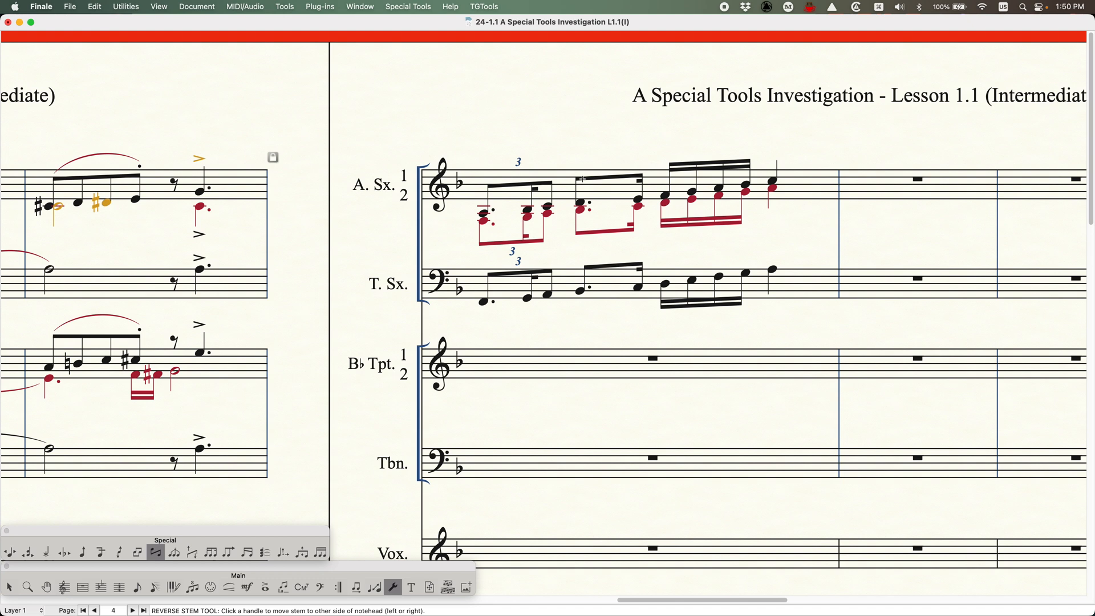
key(cmd)
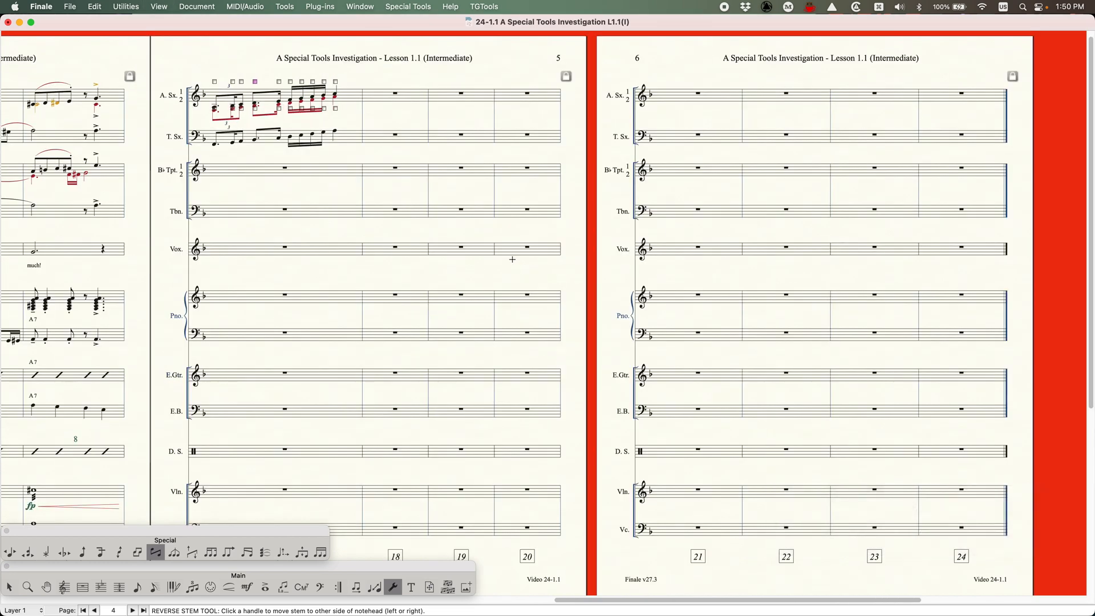
mouse_move(510, 256)
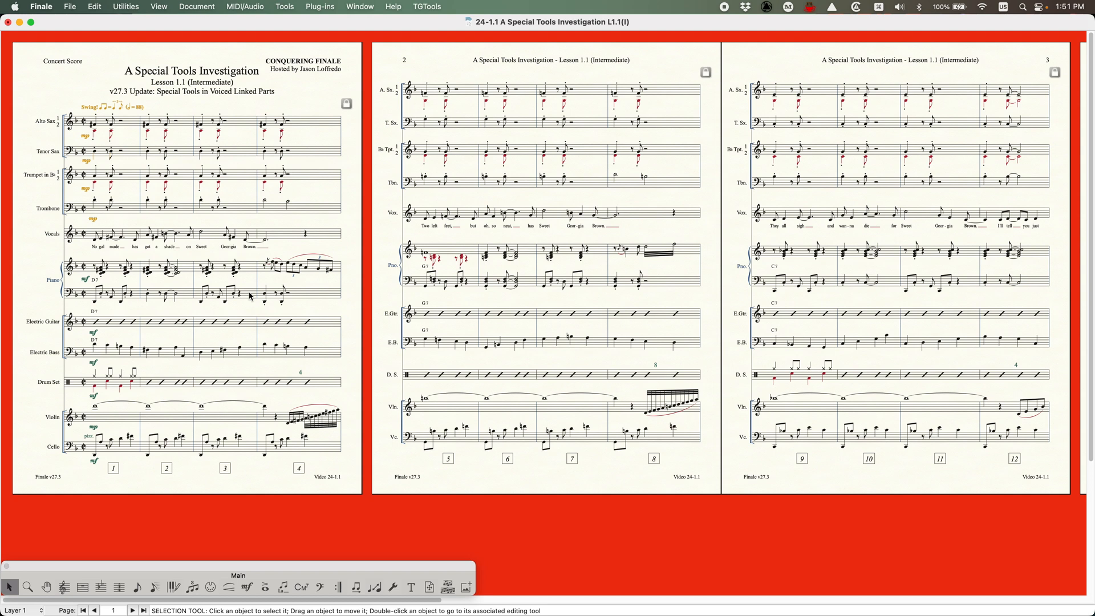
mouse_move(248, 289)
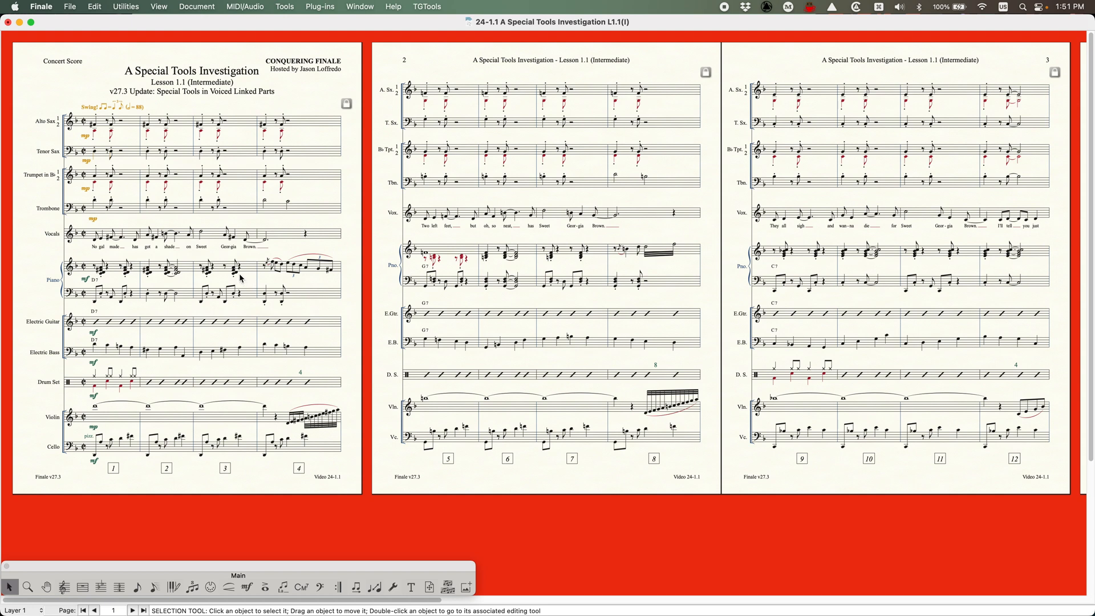
mouse_move(301, 313)
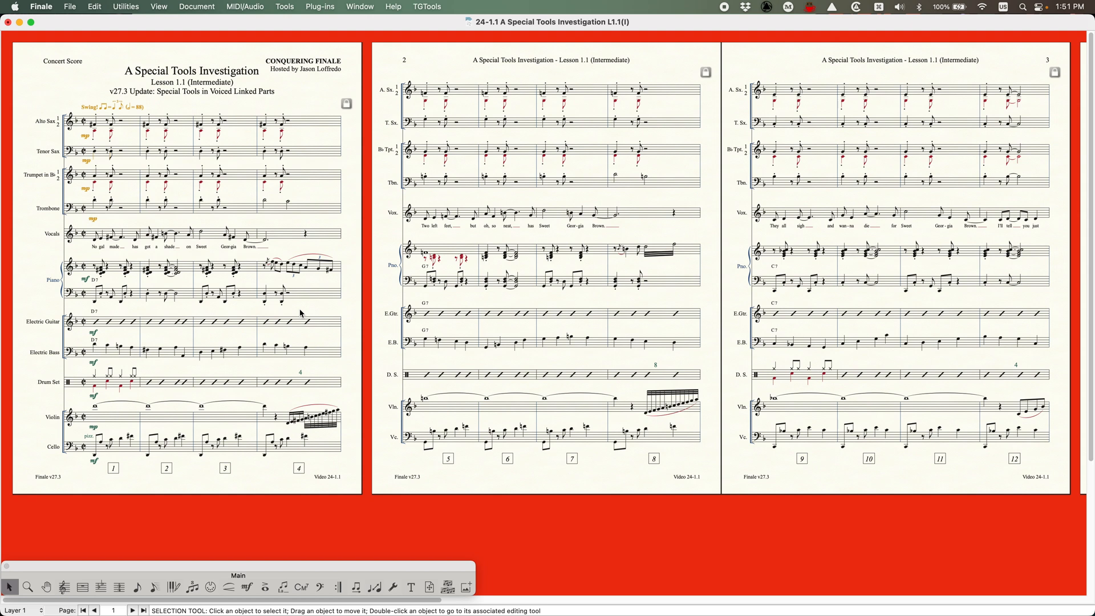